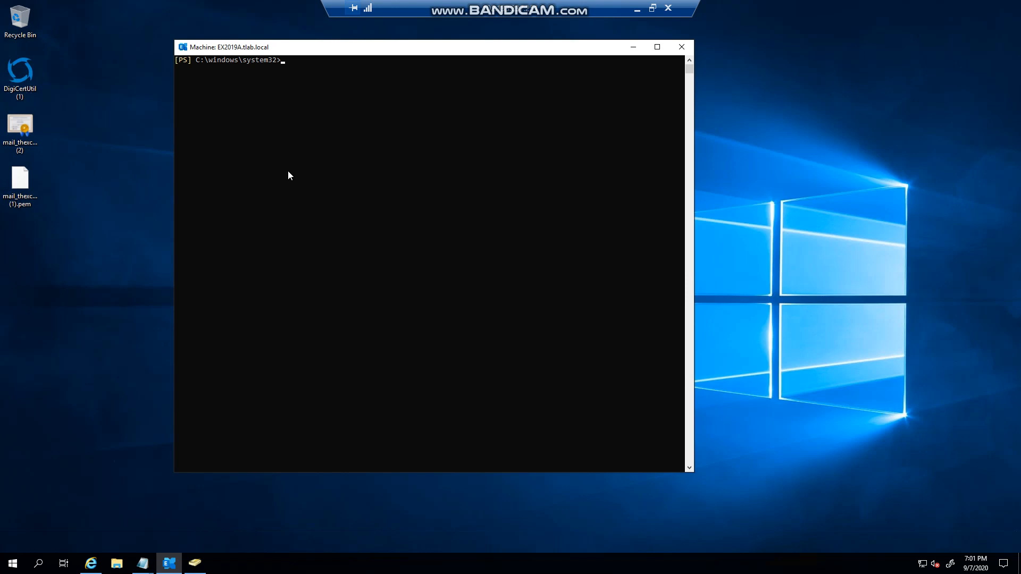
pyautogui.moveTo(278, 182)
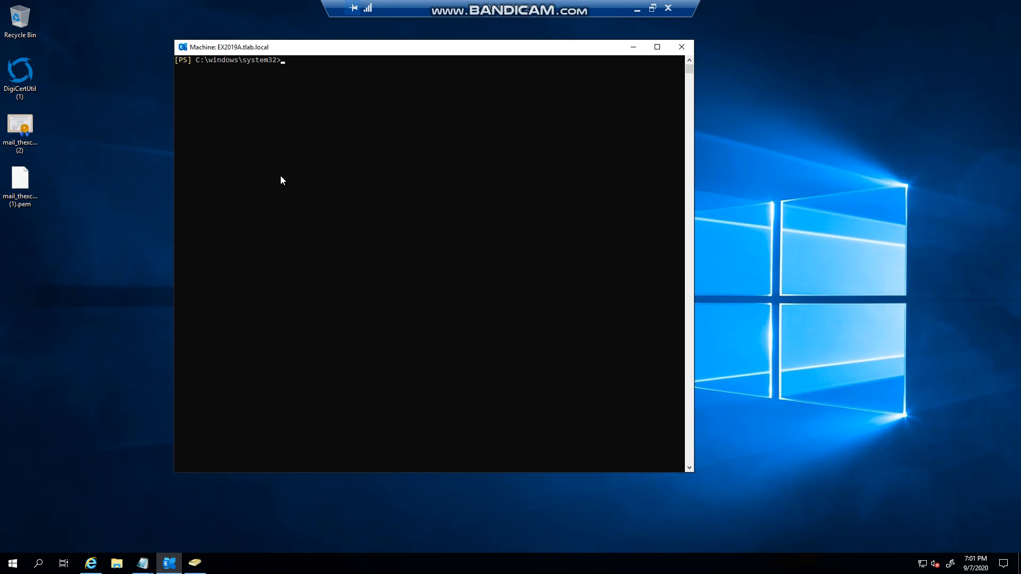
pyautogui.moveTo(273, 177)
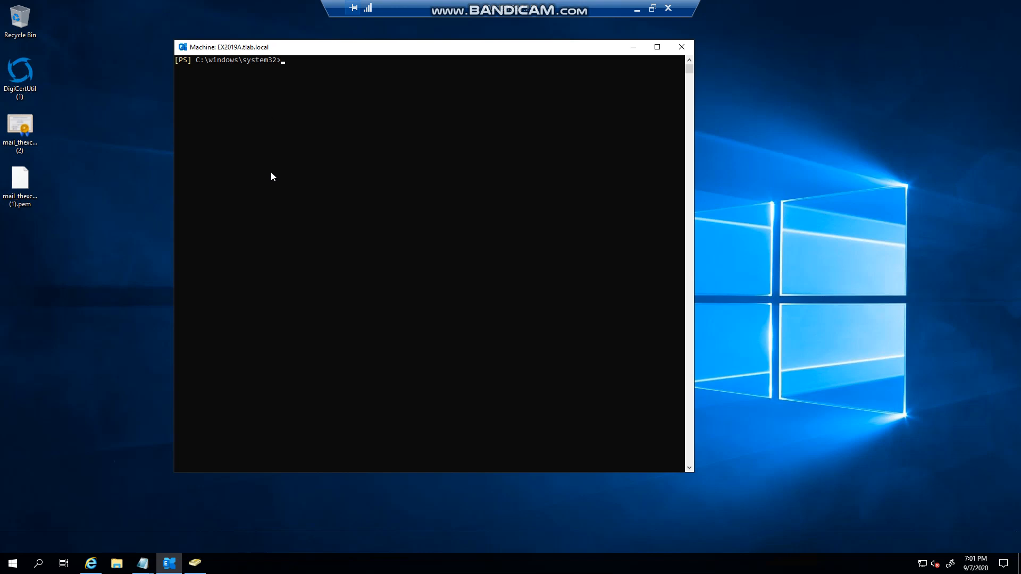
pyautogui.moveTo(321, 63)
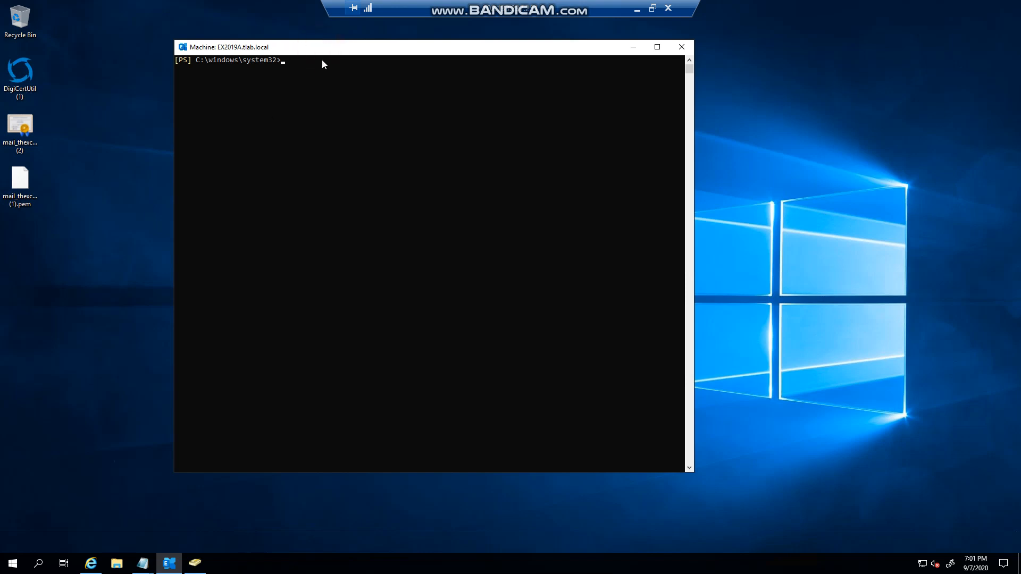
pyautogui.moveTo(140, 563)
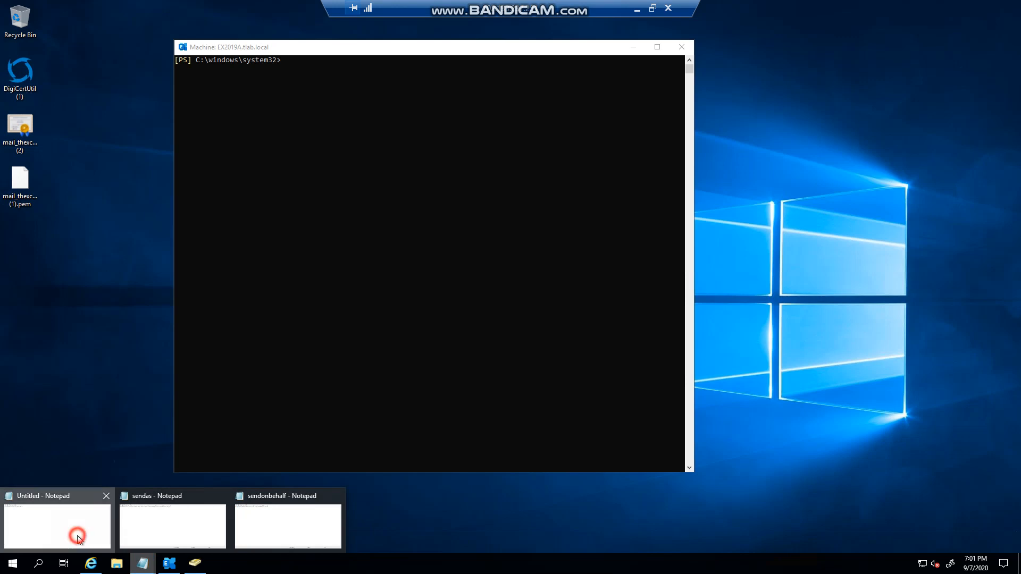
# - Copy the Get-MailboxDatabase | fl name,circ* line from the untitled Notepad document
pyautogui.click(57, 527)
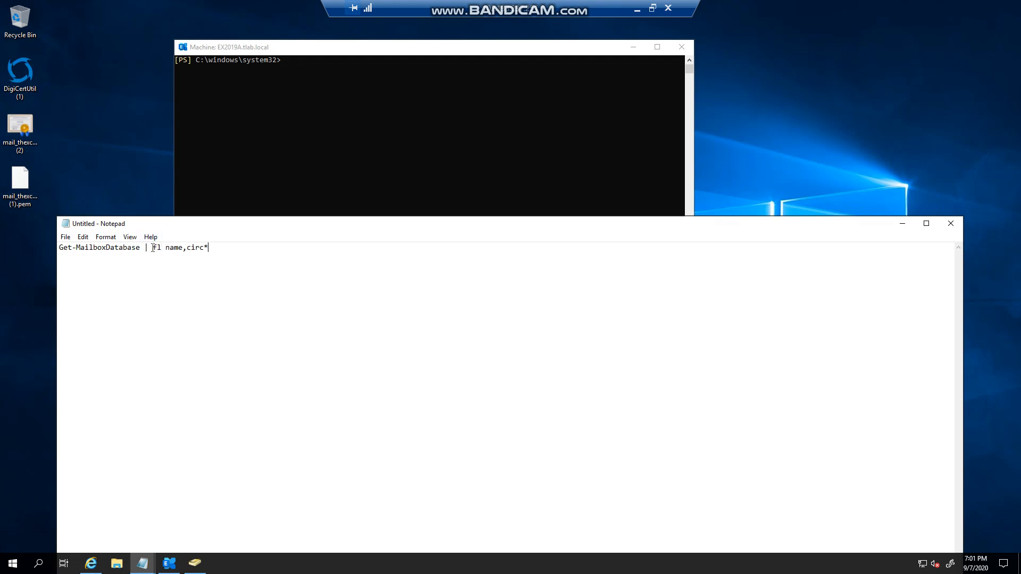
pyautogui.click(219, 248)
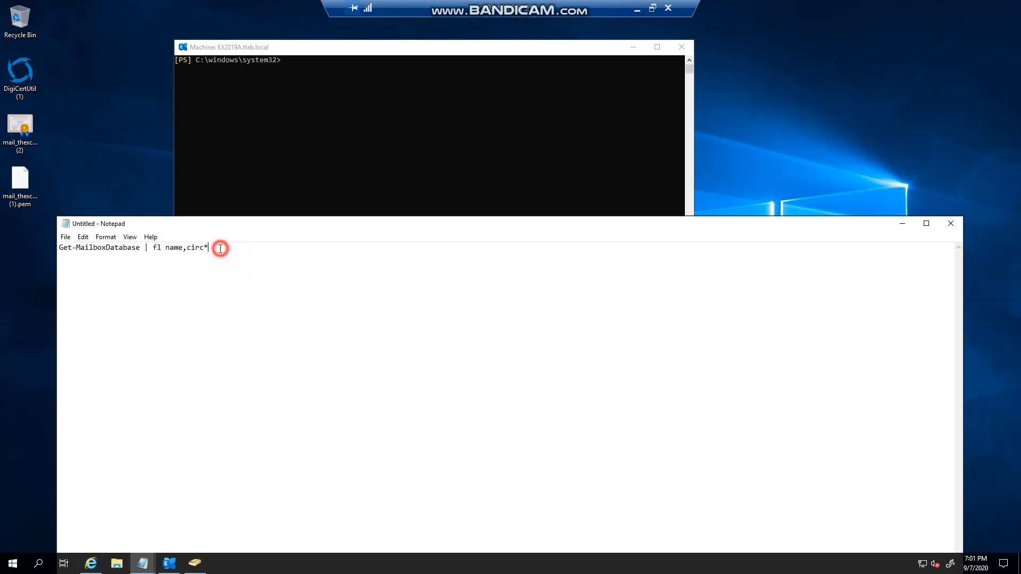
pyautogui.press('ctrl+a')
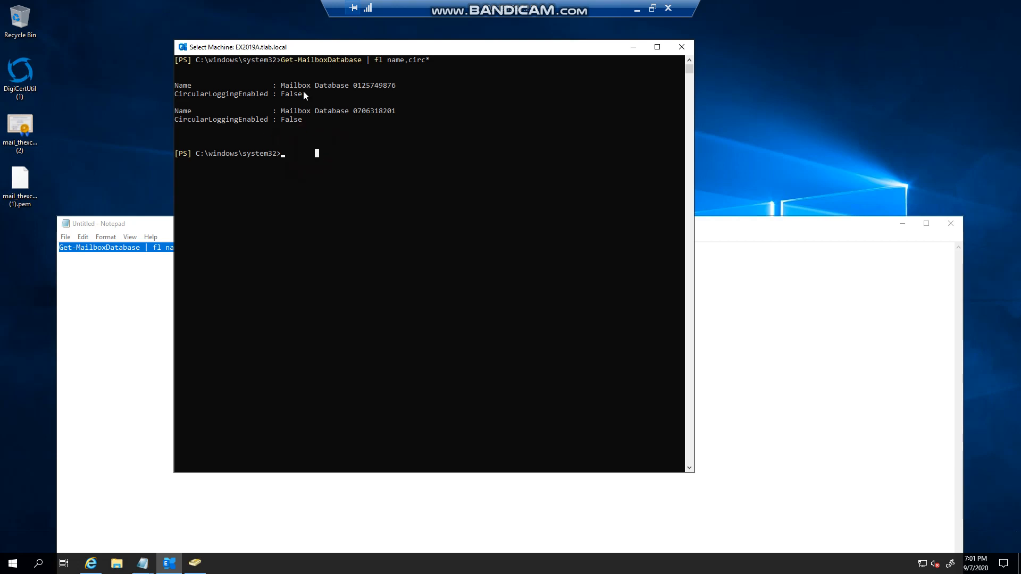
pyautogui.moveTo(350, 173)
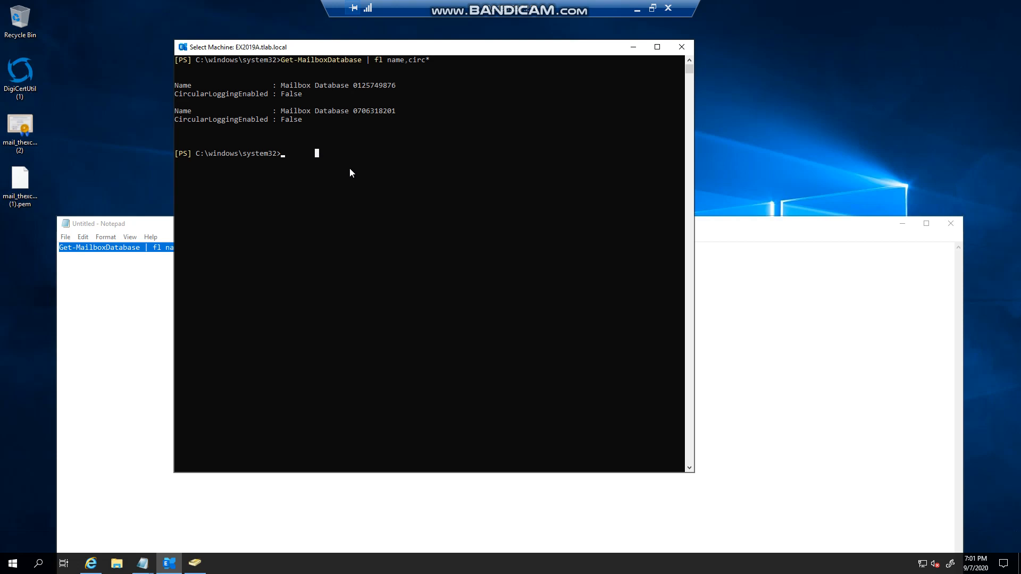
pyautogui.moveTo(394, 94)
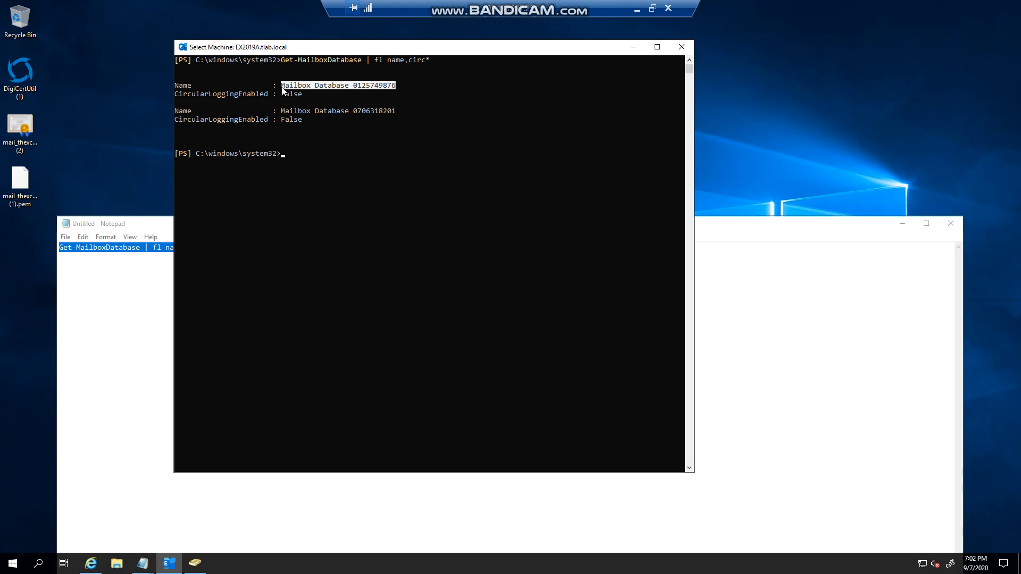
pyautogui.write('set')
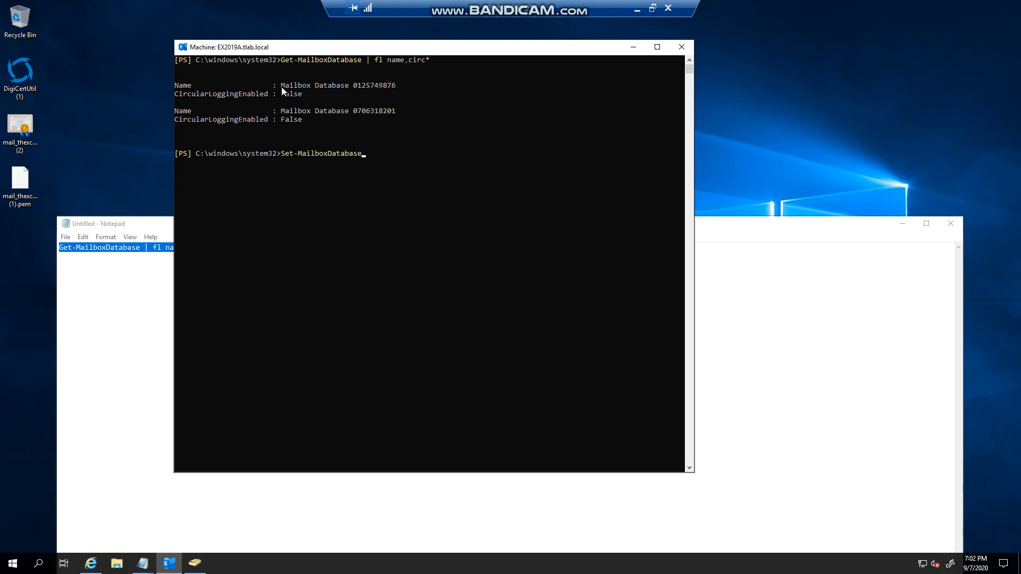
pyautogui.write('-Identity "Mailbox Database 0125749876')
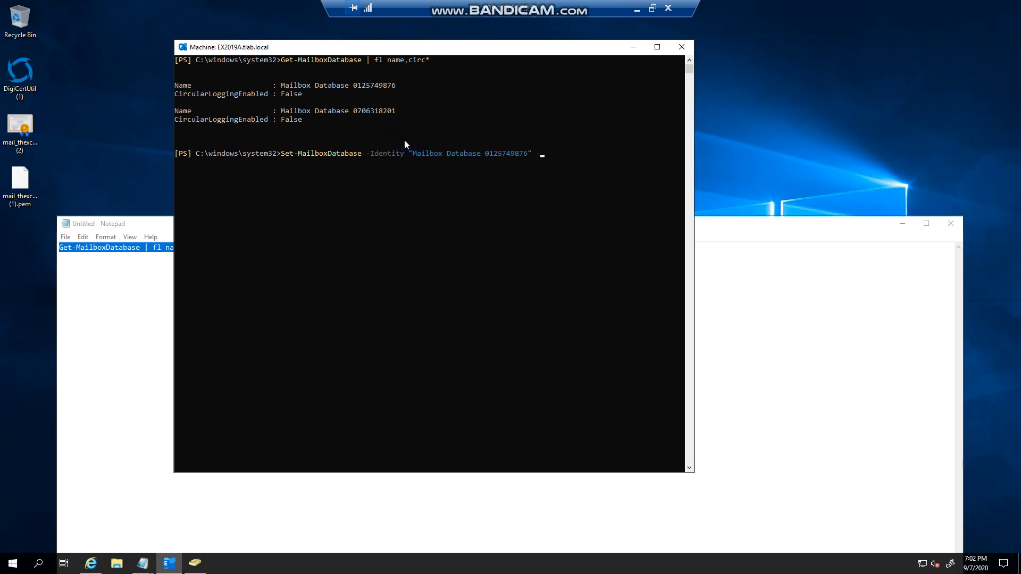
pyautogui.write('-CircularLoggingEnabled')
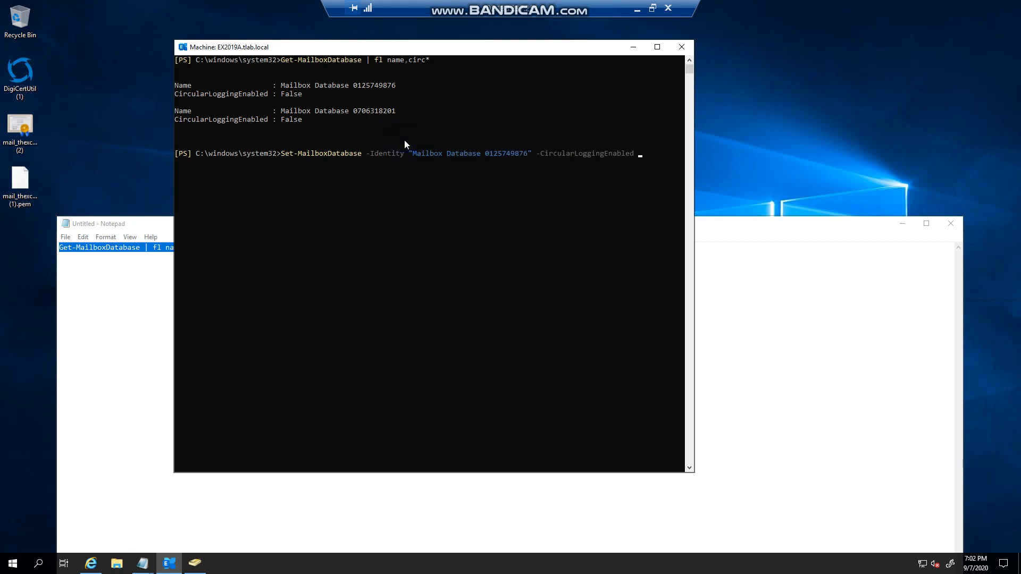
pyautogui.write('$True')
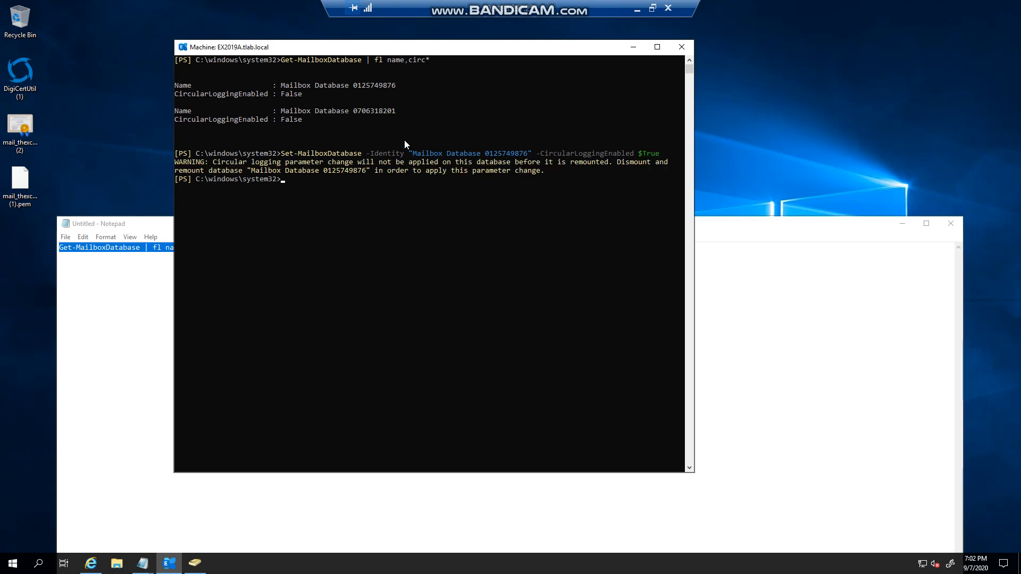
pyautogui.moveTo(225, 168)
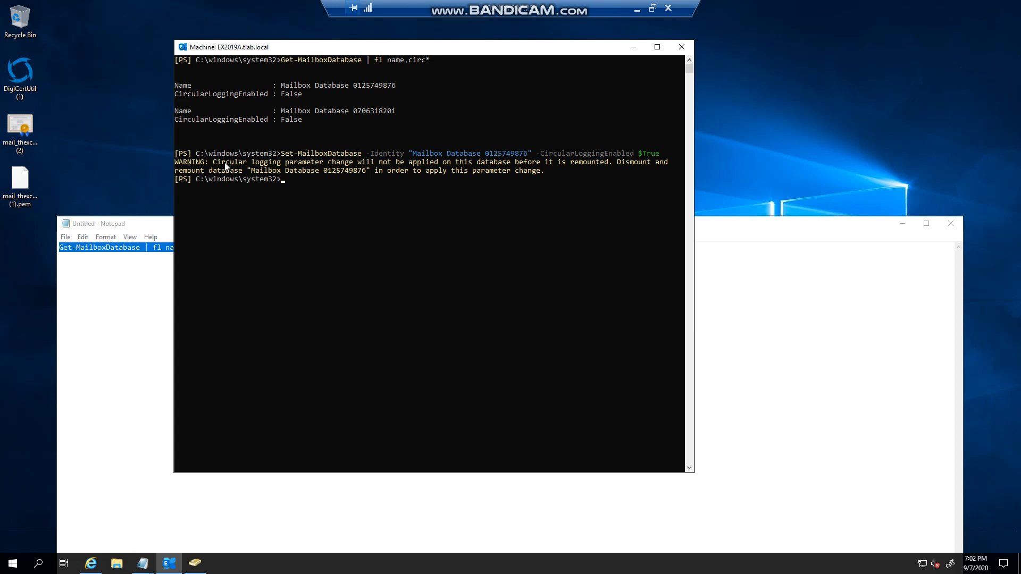
pyautogui.moveTo(324, 175)
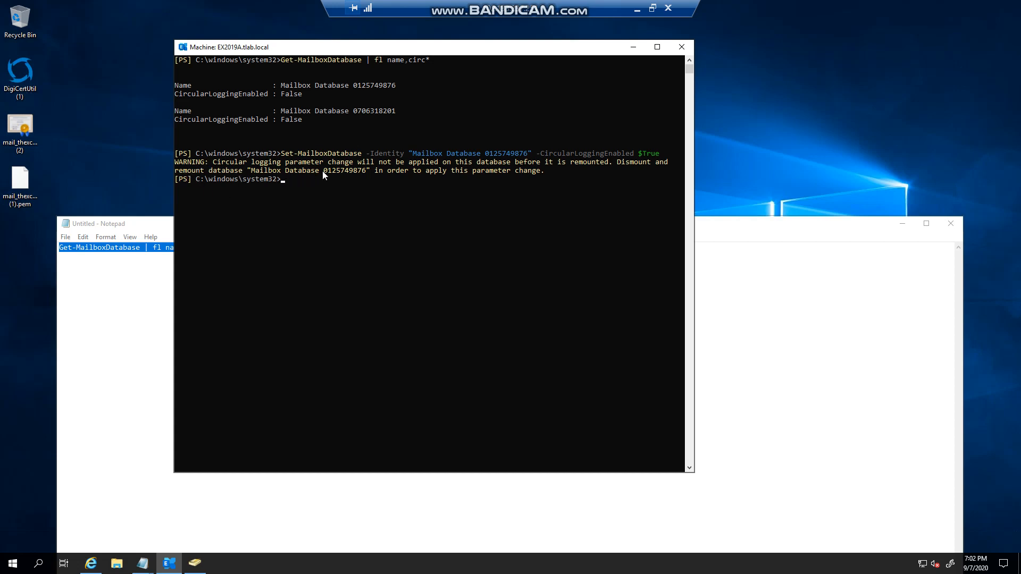
pyautogui.moveTo(412, 180)
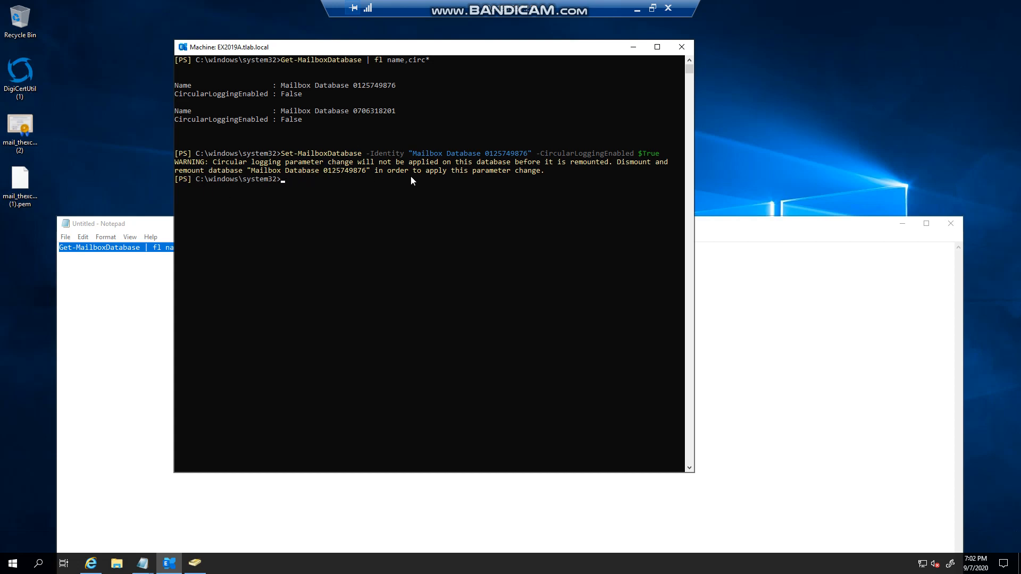
pyautogui.moveTo(597, 171)
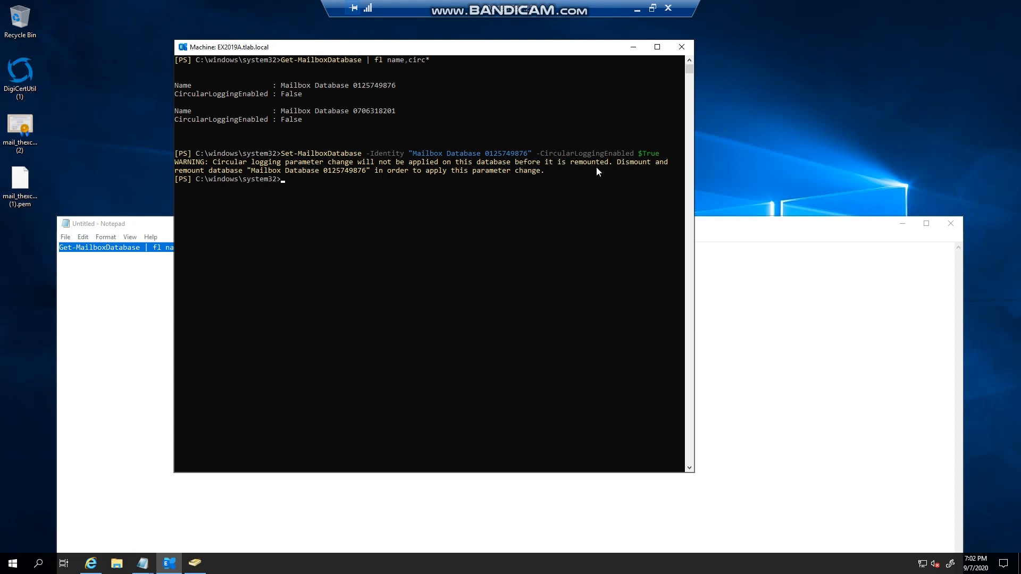
pyautogui.moveTo(262, 441)
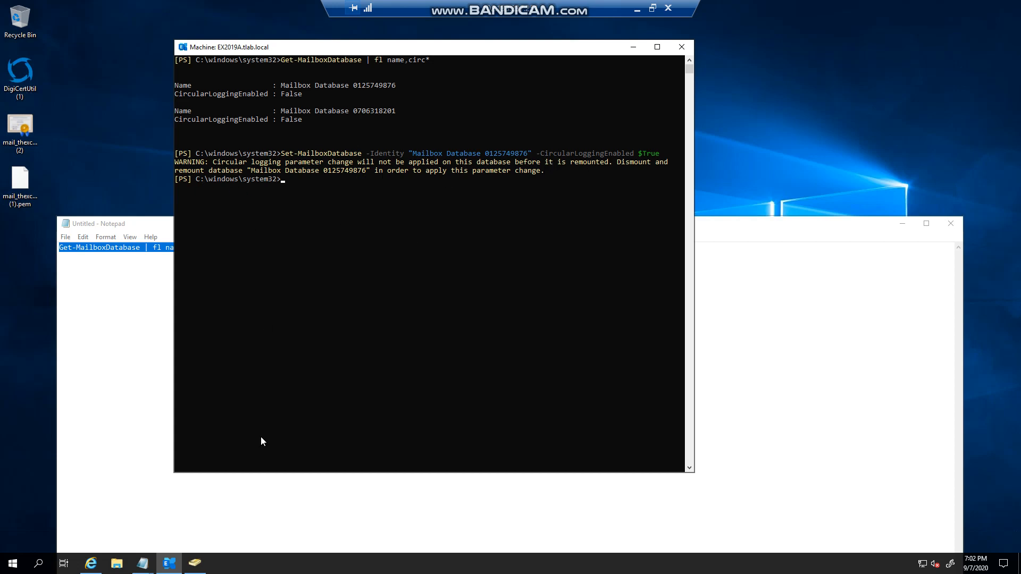
# - Launch the Services console and request a restart of Microsoft Exchange Information Store
pyautogui.rightClick(12, 564)
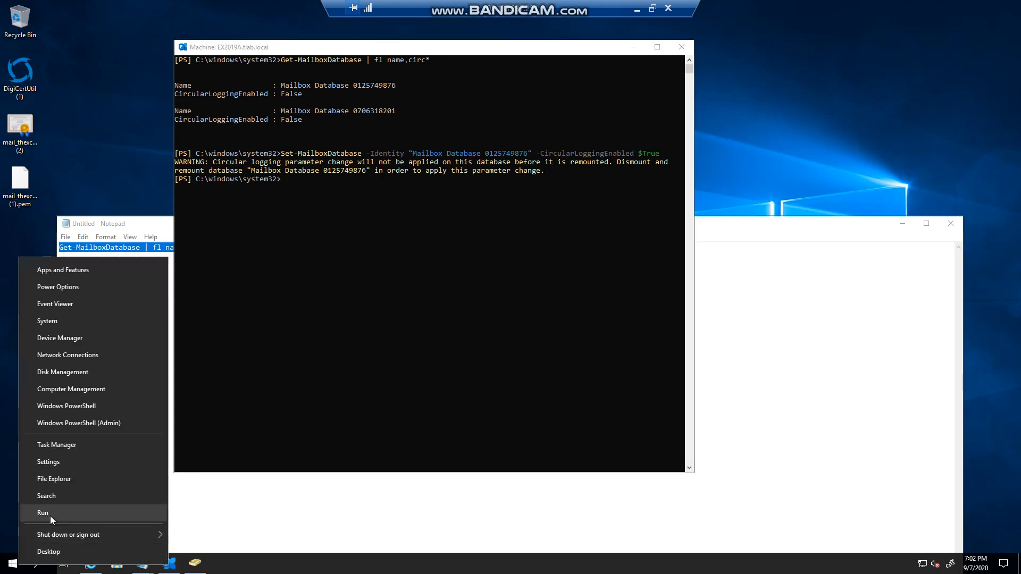
pyautogui.click(42, 512)
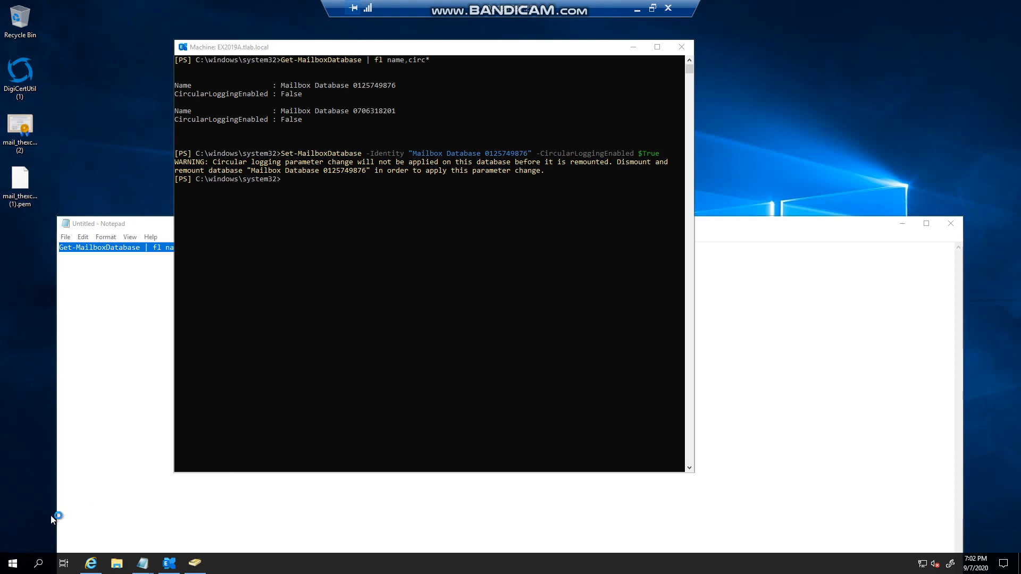
pyautogui.click(220, 564)
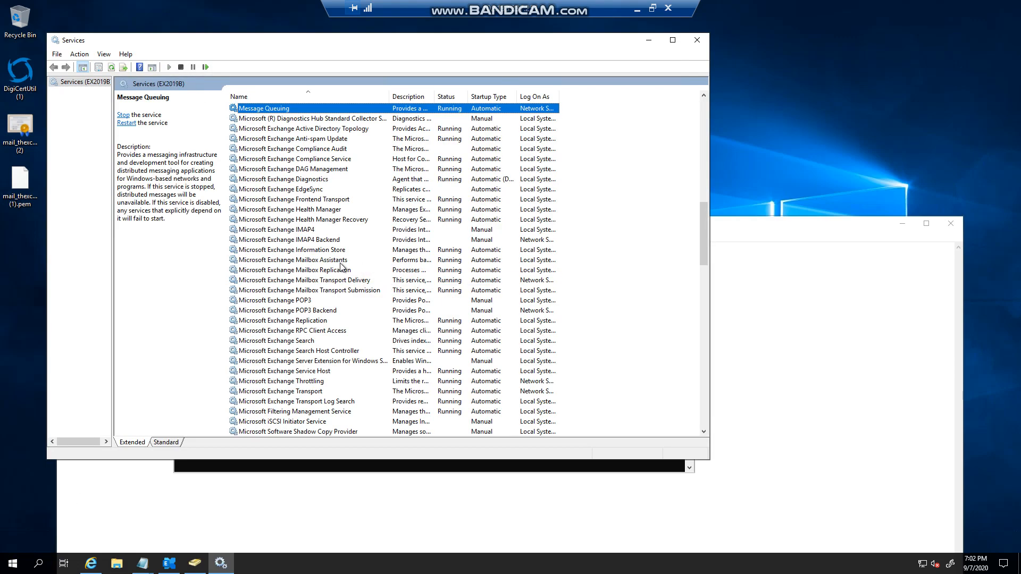
pyautogui.rightClick(292, 249)
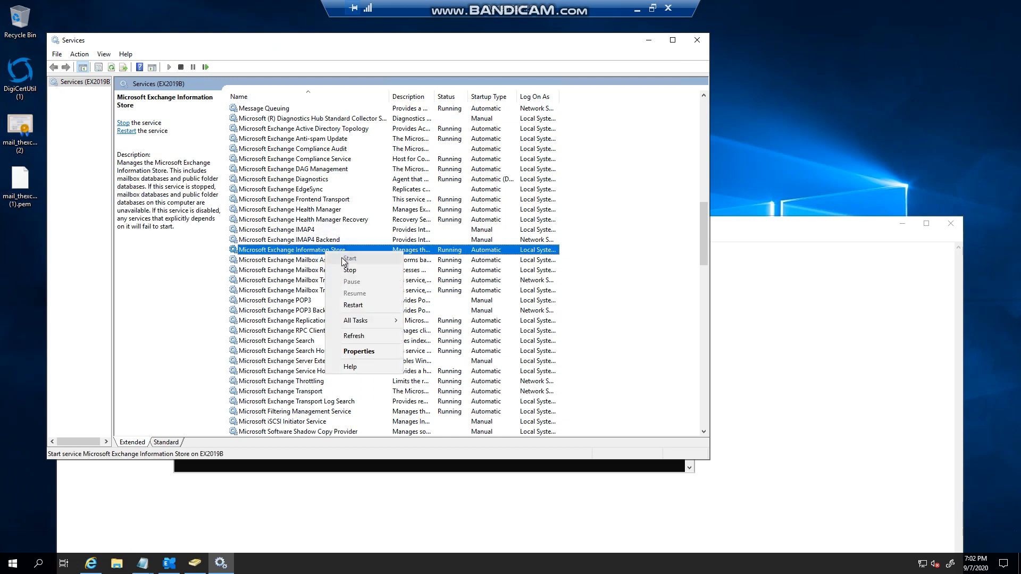
pyautogui.click(350, 269)
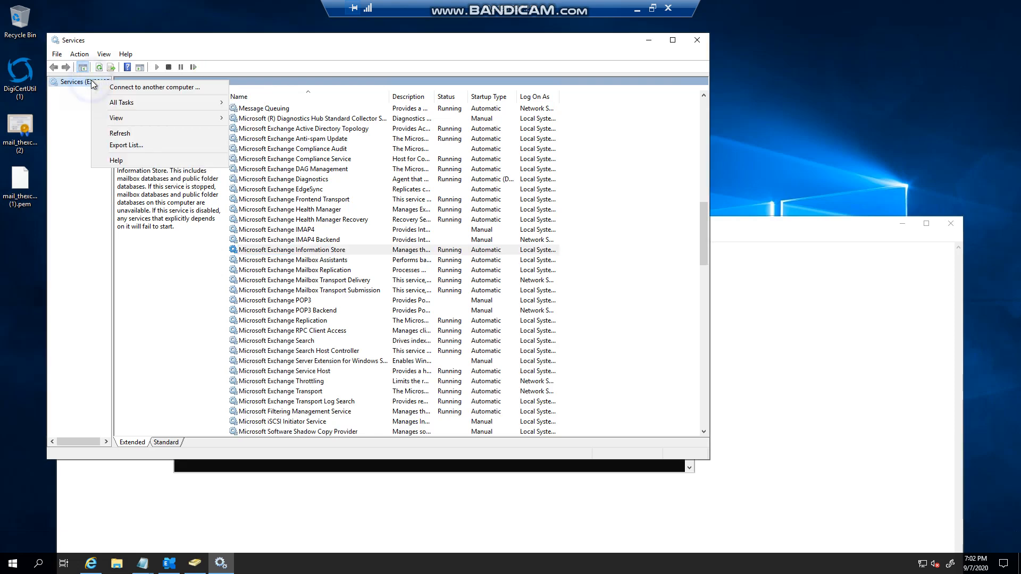
# - Connect Services to the local computer and restart Microsoft Exchange Information Store again
pyautogui.click(157, 86)
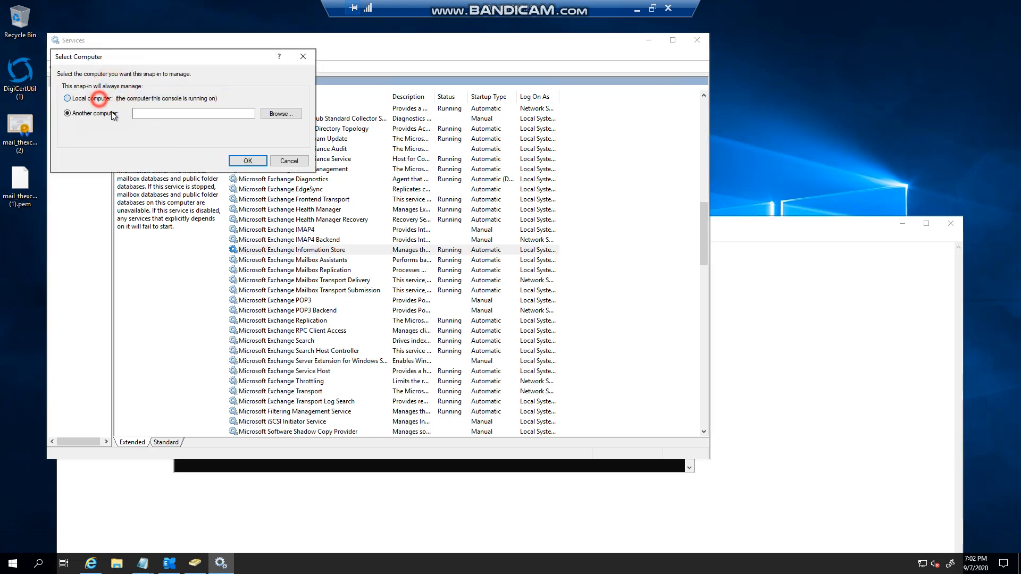
pyautogui.click(246, 160)
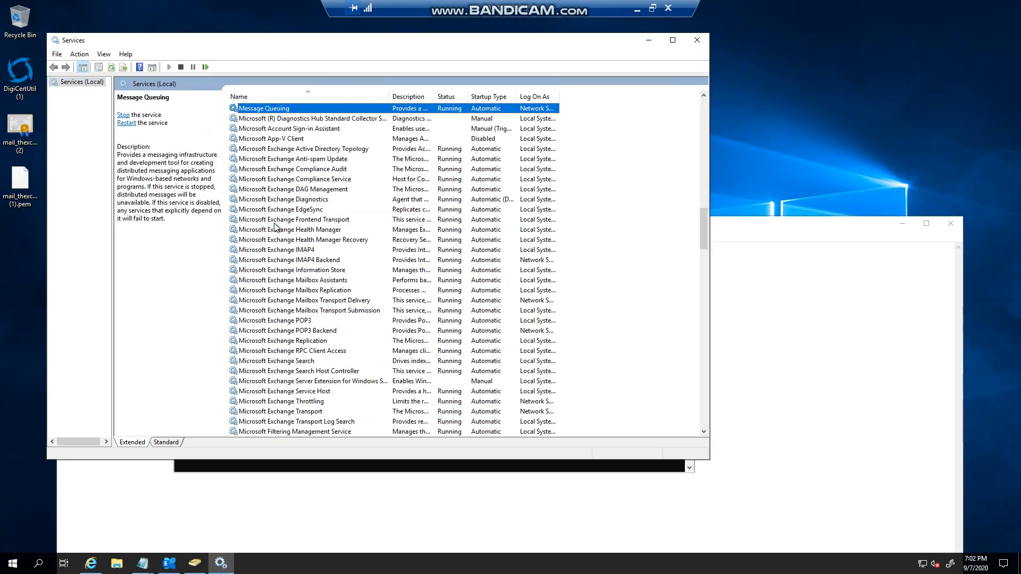
pyautogui.rightClick(291, 269)
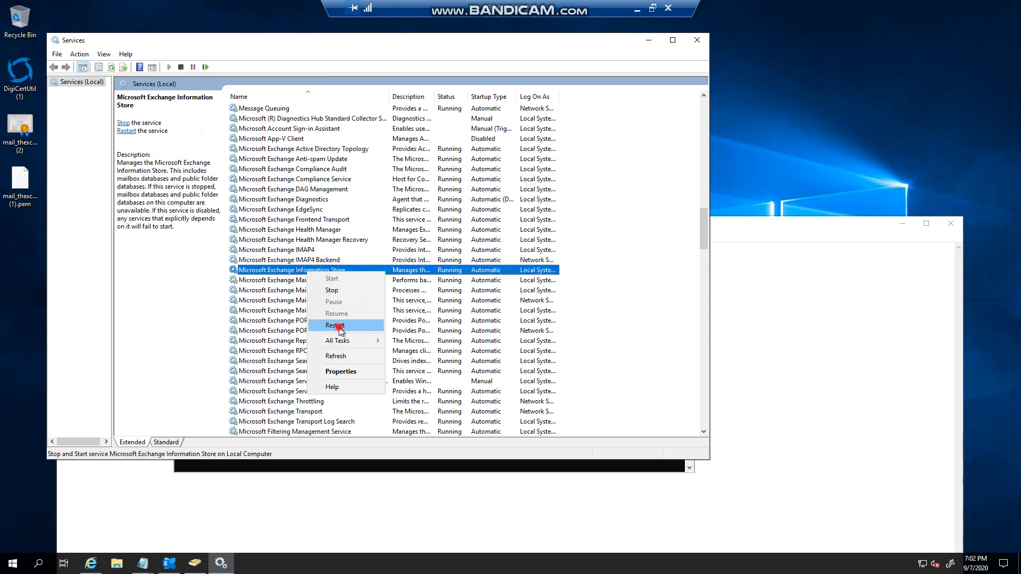
pyautogui.click(334, 325)
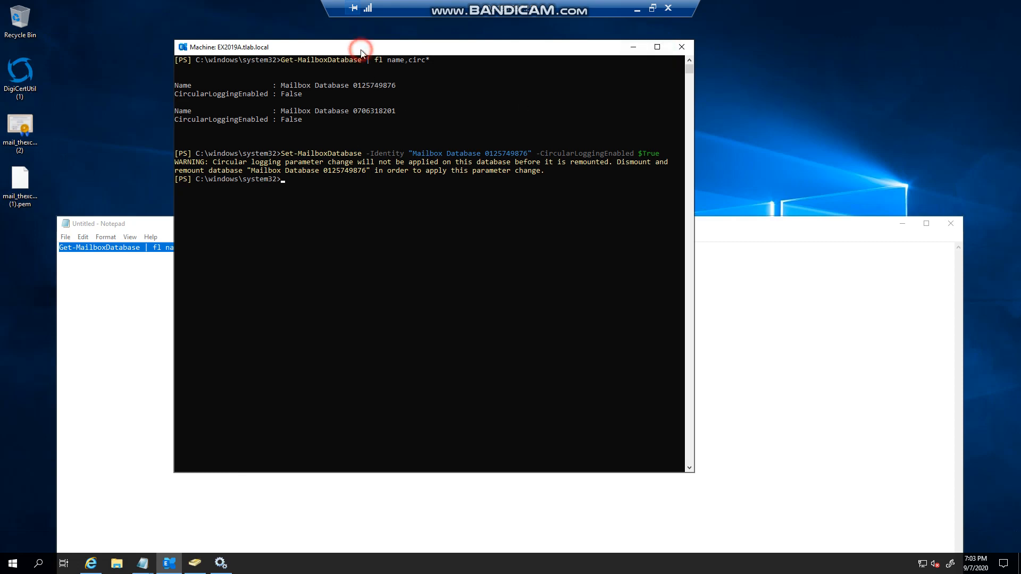
pyautogui.press('Return')
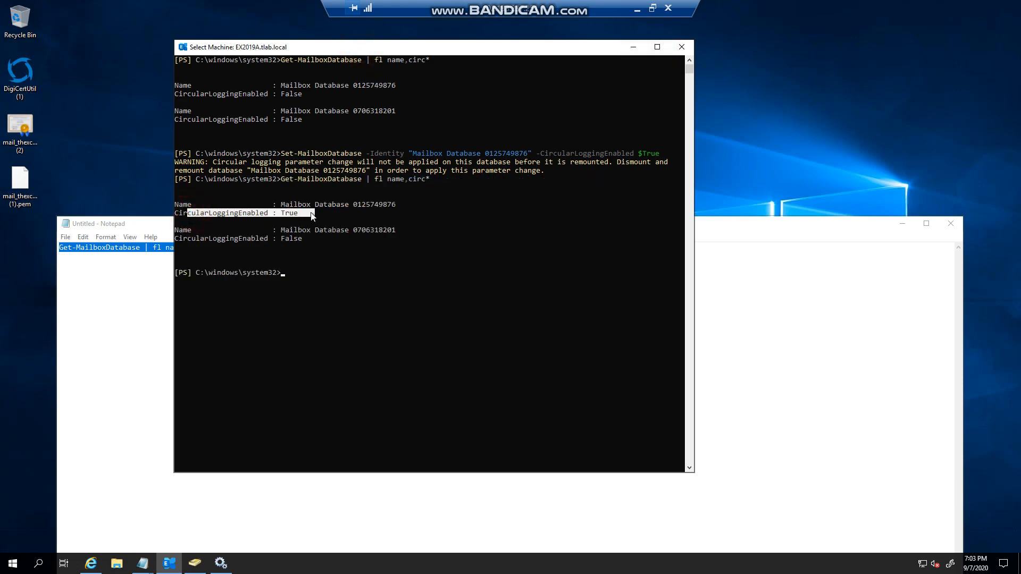
pyautogui.moveTo(258, 143)
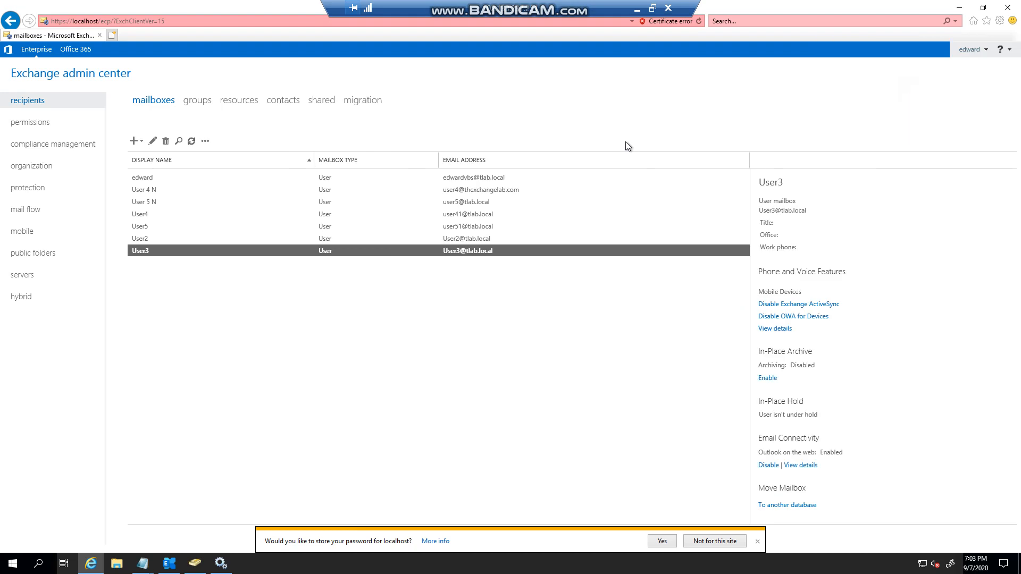
pyautogui.moveTo(48, 228)
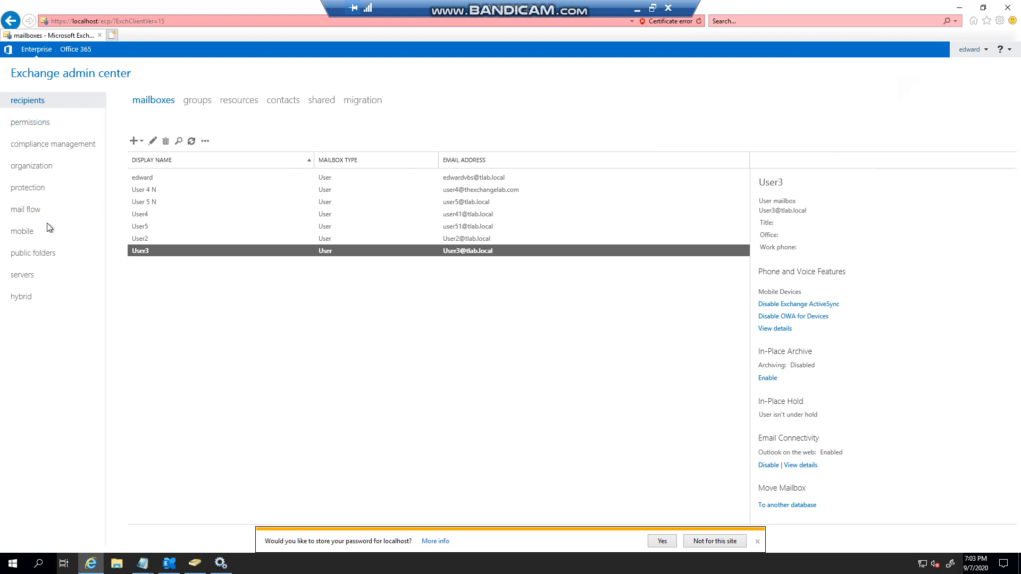
pyautogui.click(22, 274)
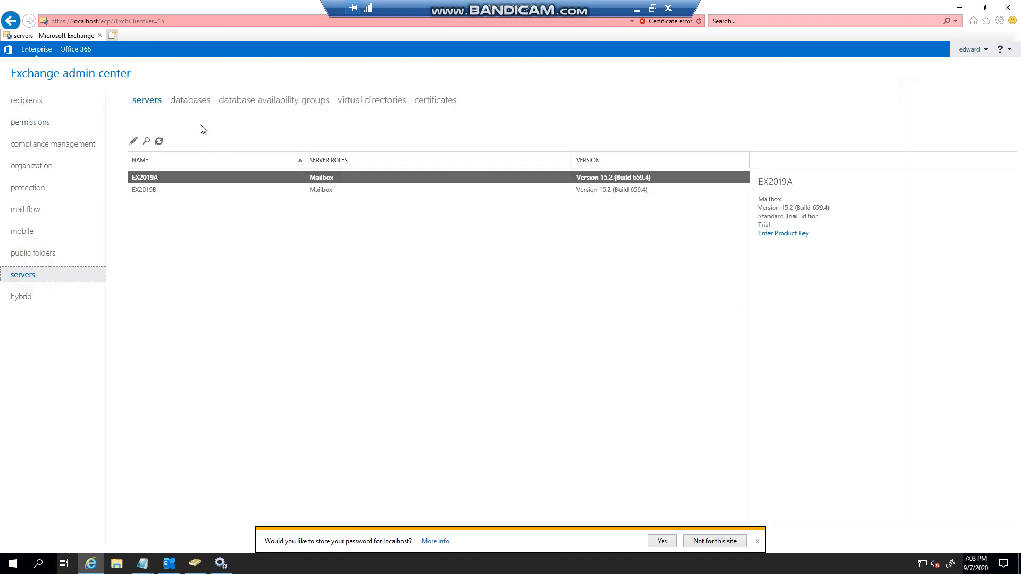
pyautogui.click(189, 100)
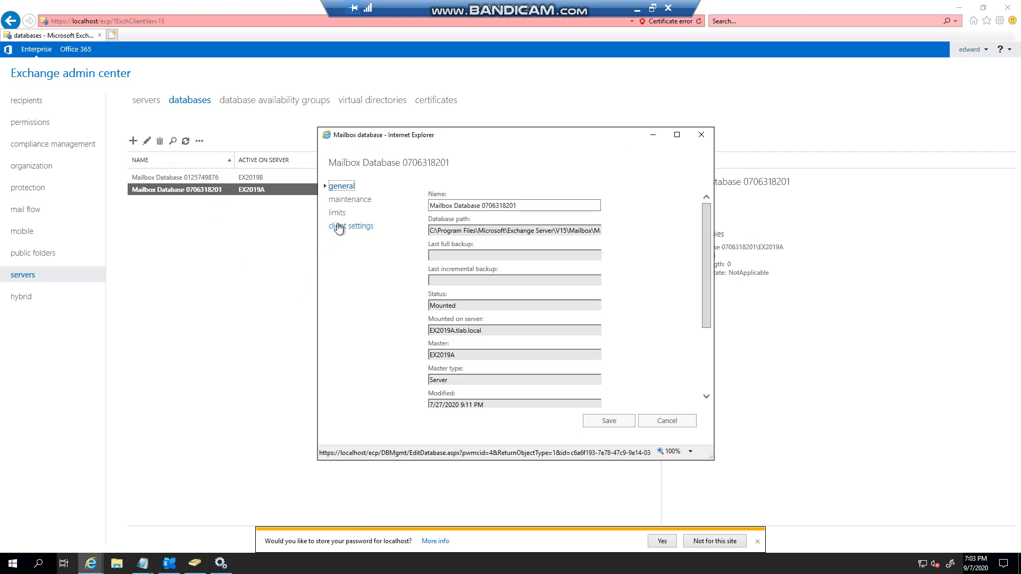
pyautogui.moveTo(334, 237)
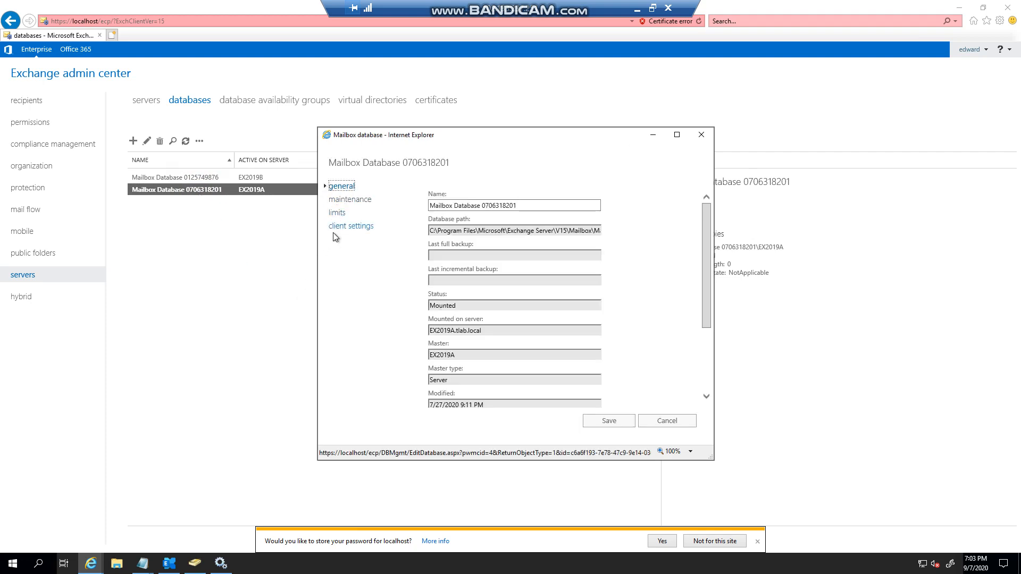
pyautogui.click(338, 213)
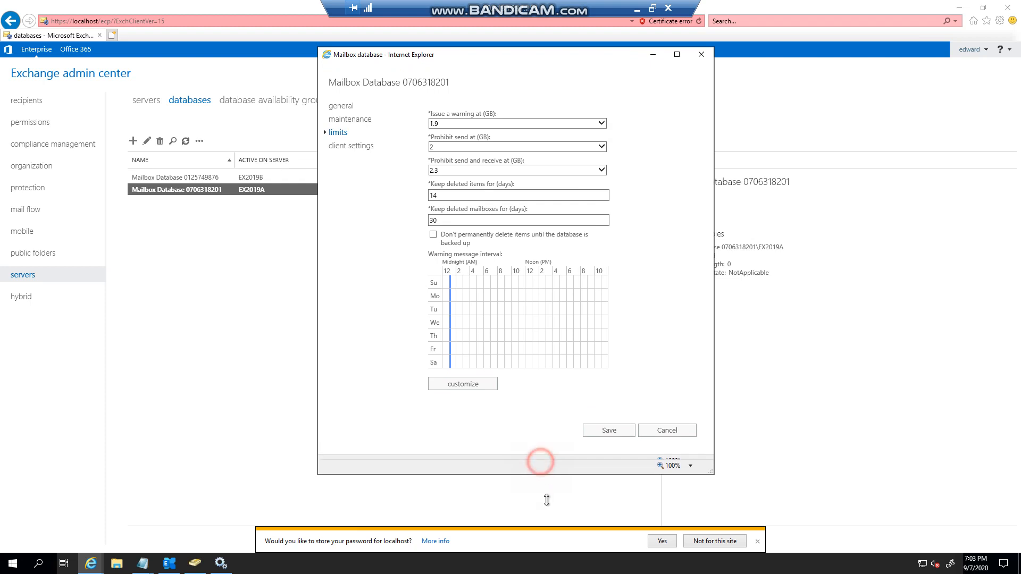
pyautogui.click(350, 119)
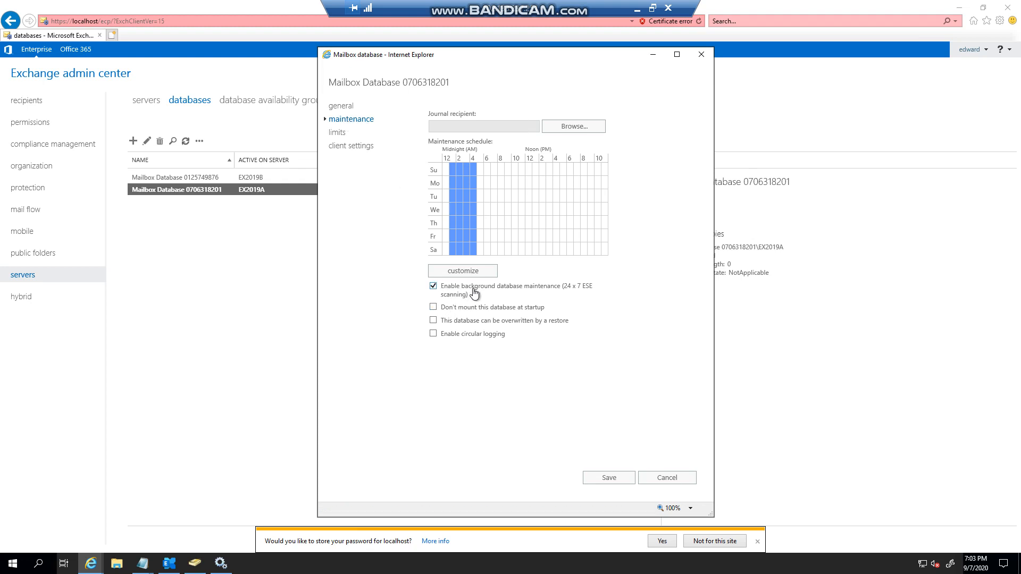
pyautogui.moveTo(536, 371)
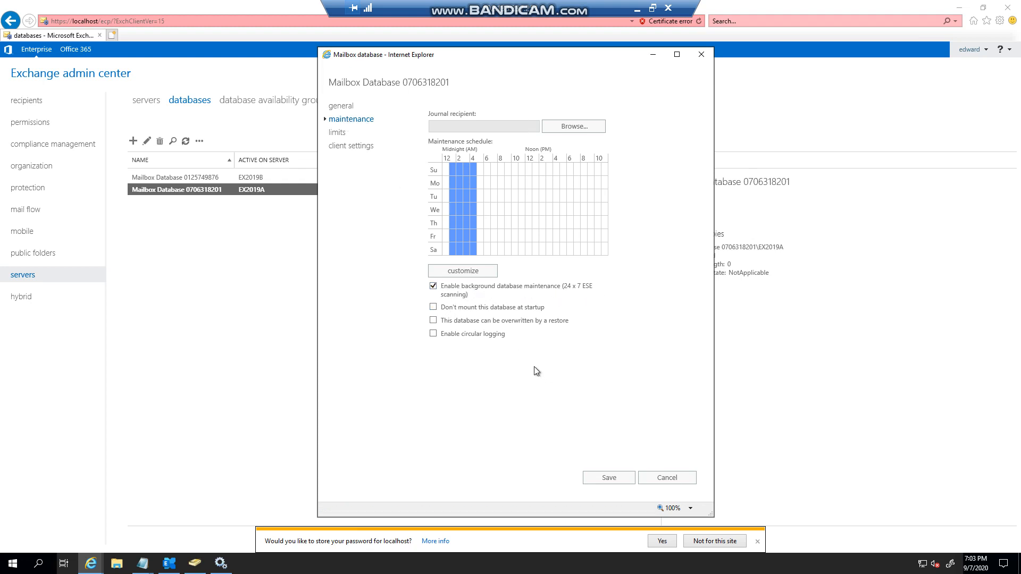
pyautogui.moveTo(485, 375)
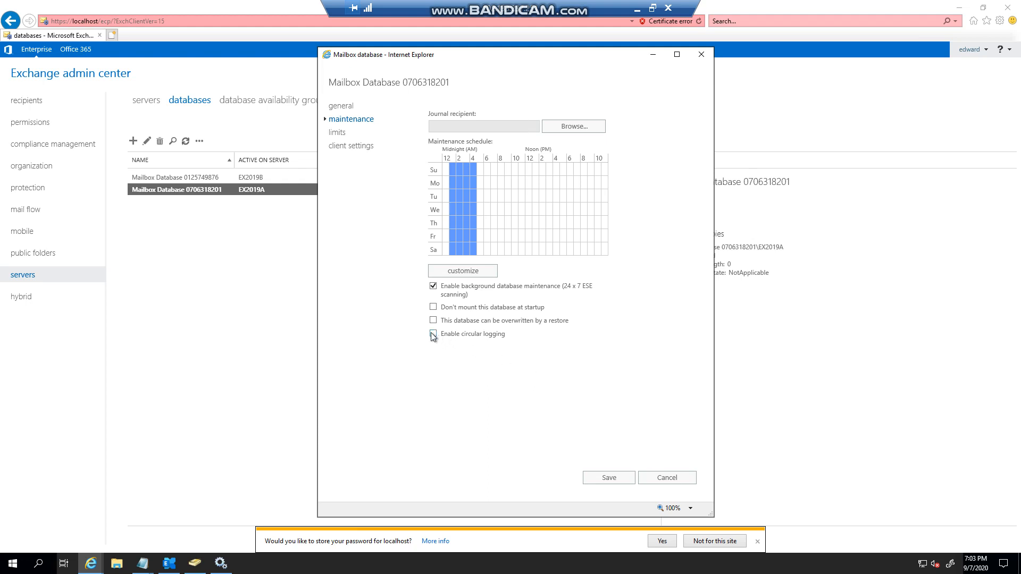
pyautogui.click(666, 478)
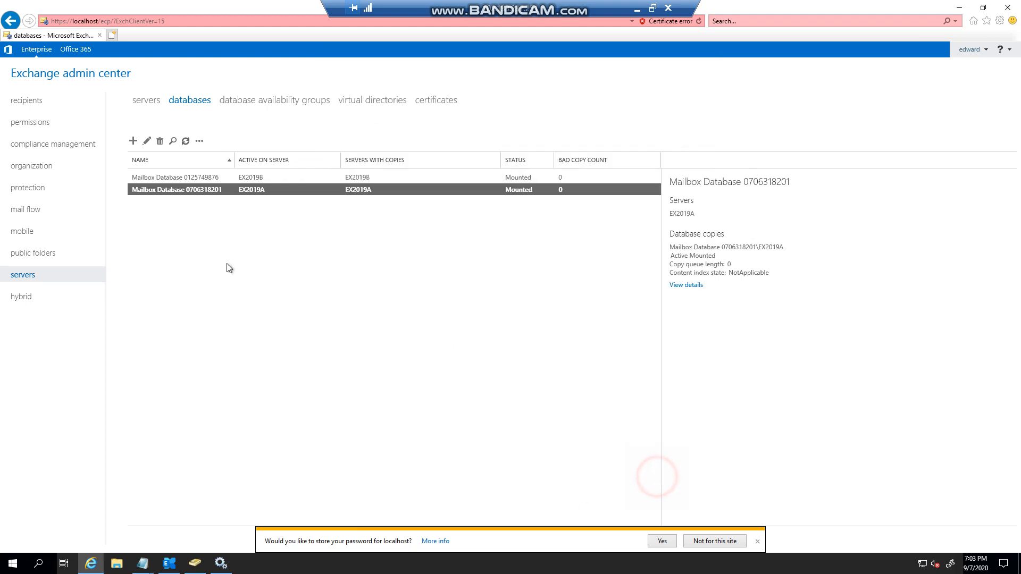
pyautogui.doubleClick(177, 177)
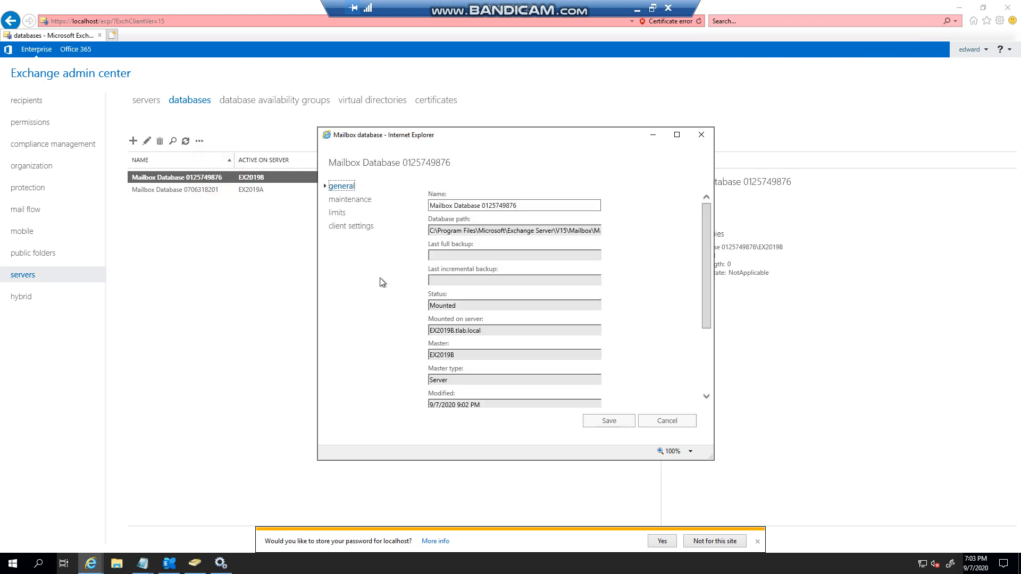
pyautogui.click(350, 199)
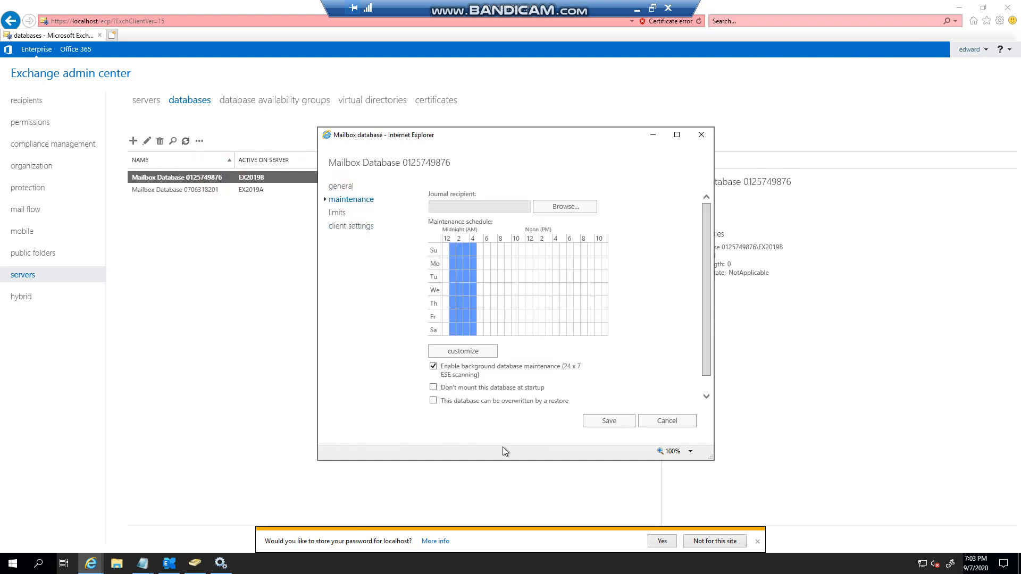
pyautogui.scroll(-3)
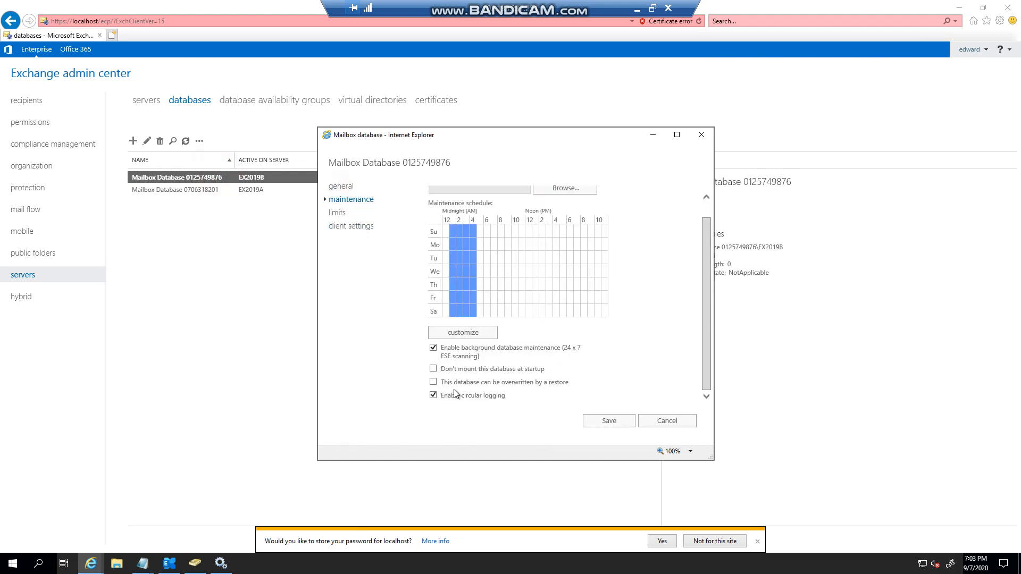
pyautogui.click(170, 563)
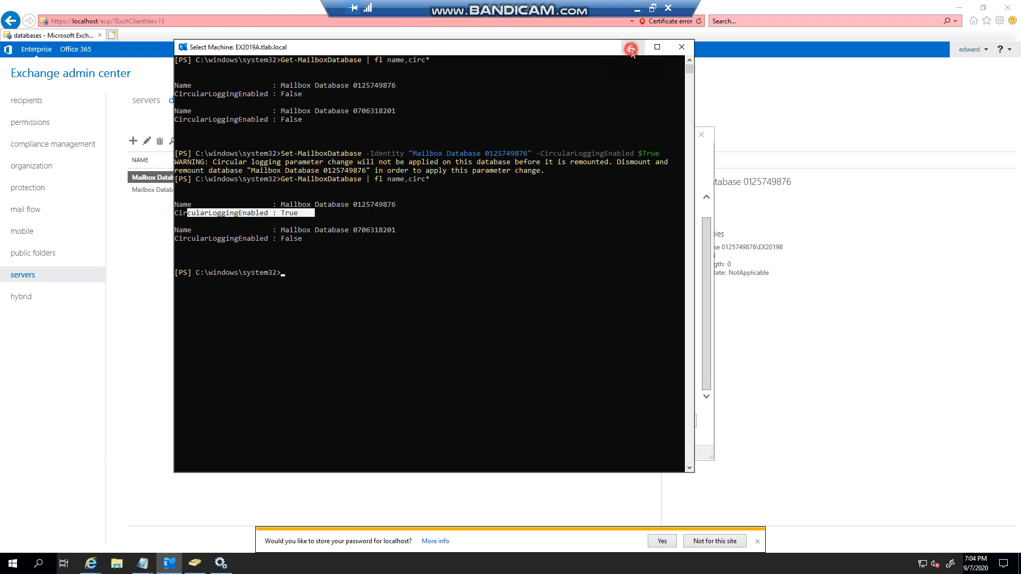
# - Minimize the Exchange Management Shell window to return to the admin center
pyautogui.click(631, 52)
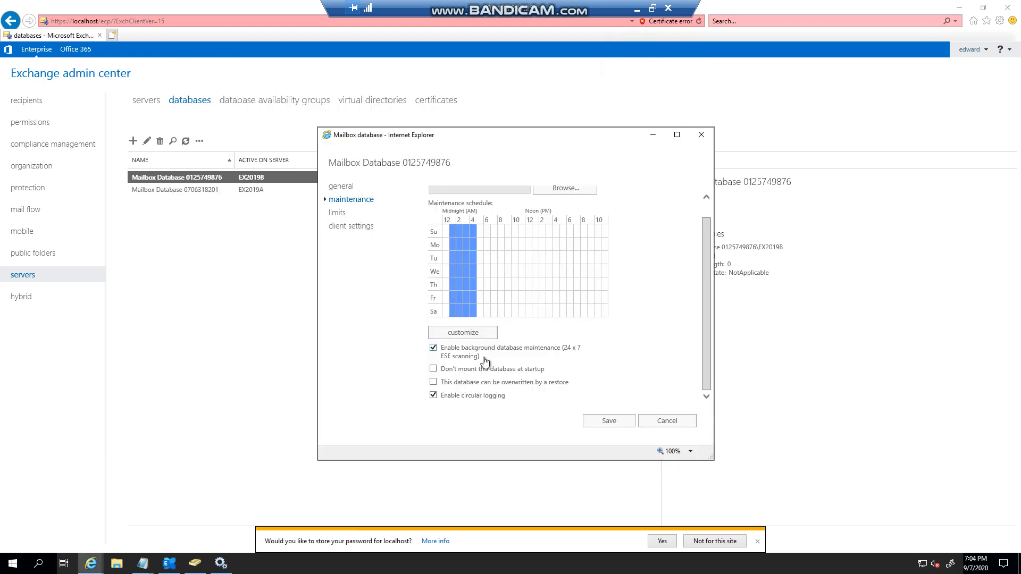
pyautogui.moveTo(645, 442)
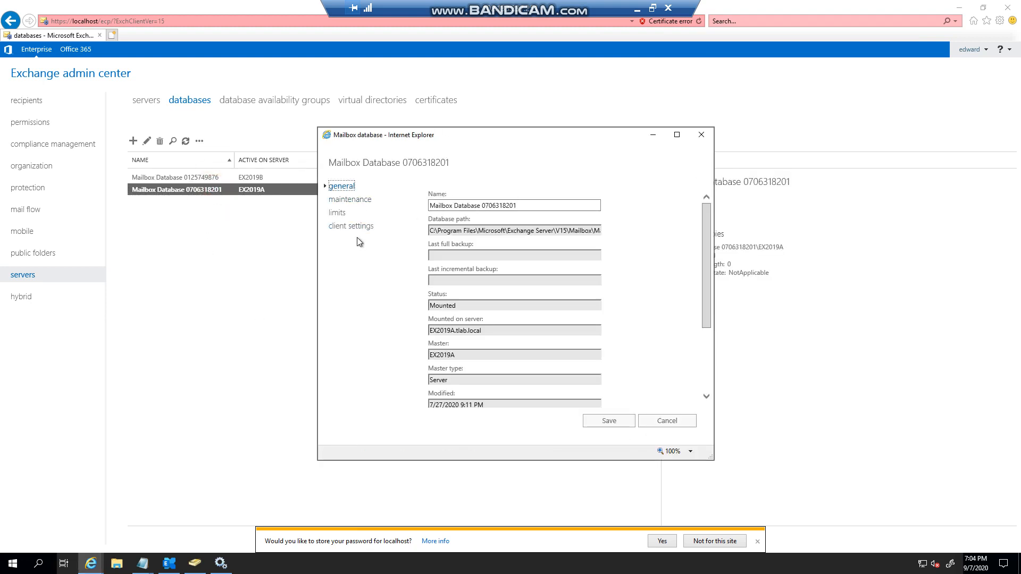
pyautogui.click(350, 199)
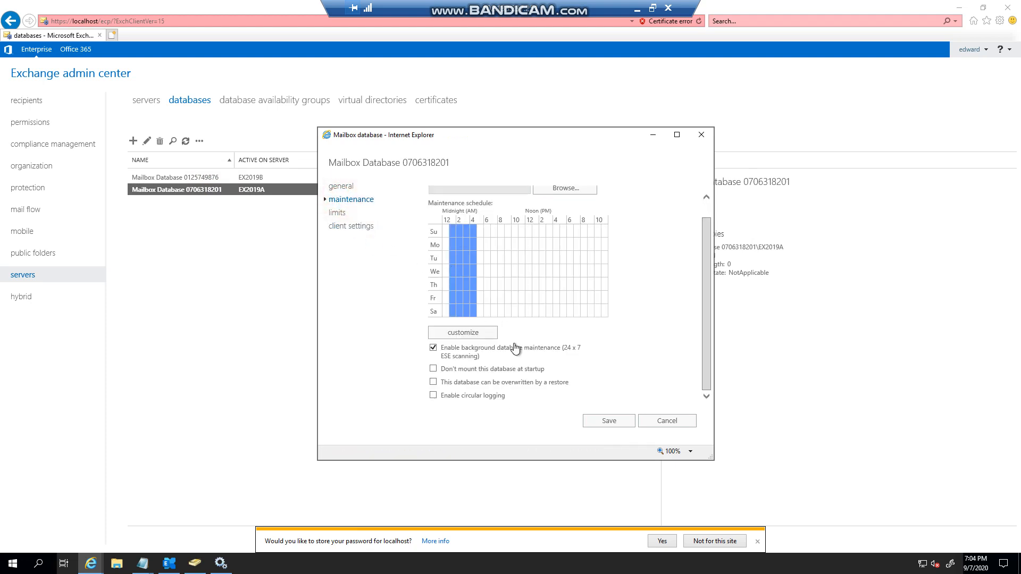
pyautogui.click(607, 421)
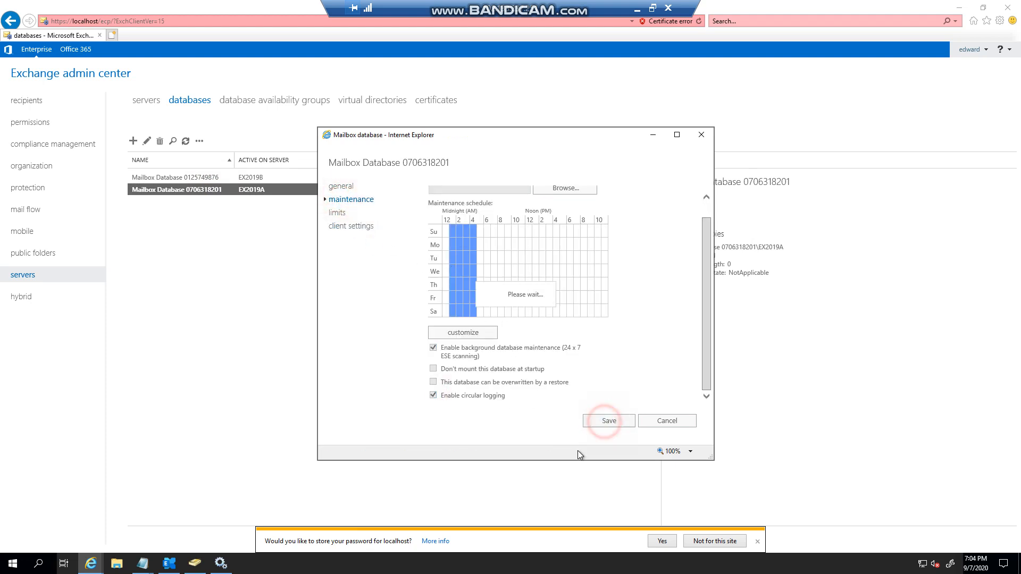
pyautogui.click(607, 420)
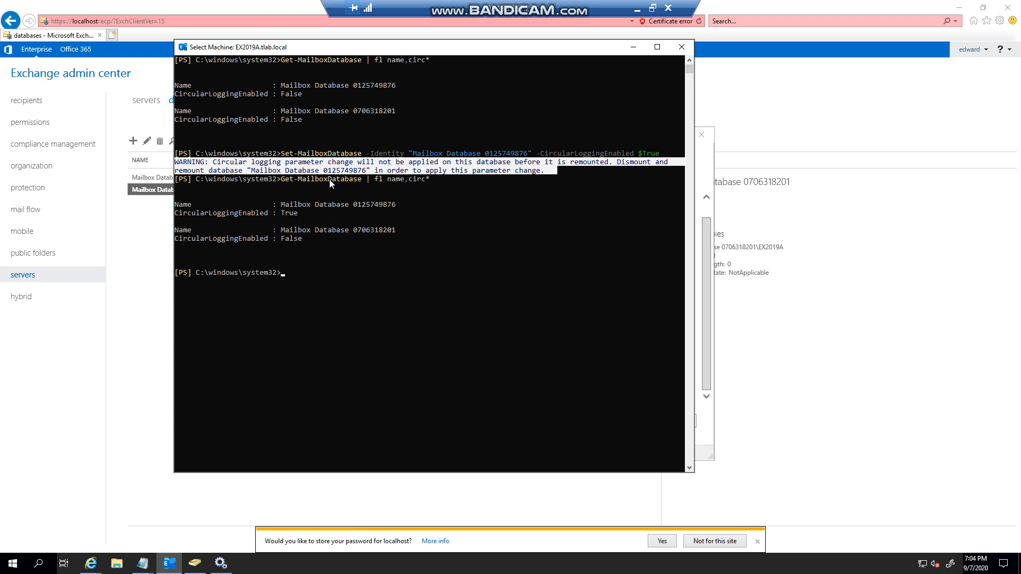
pyautogui.moveTo(290, 201)
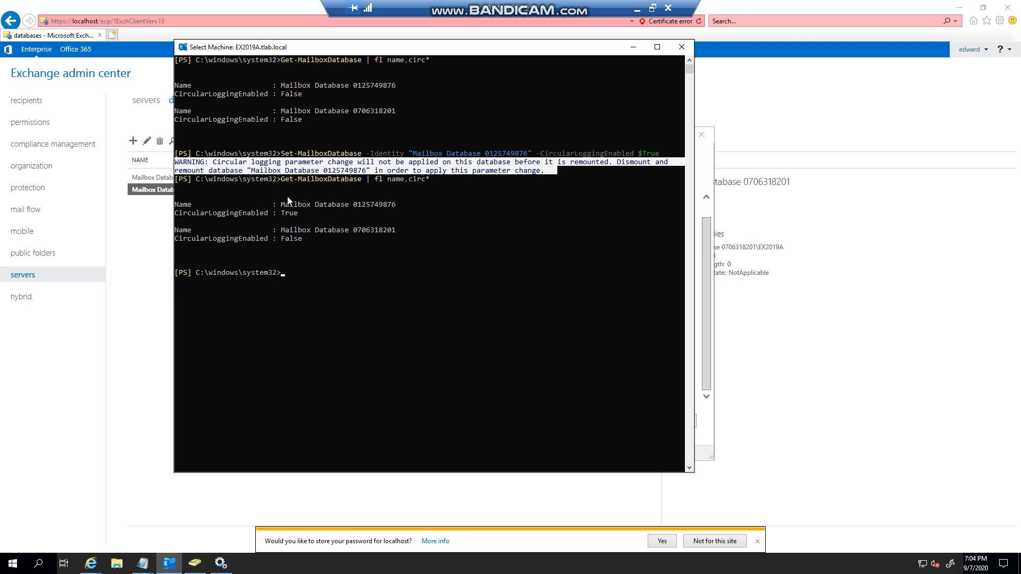
pyautogui.moveTo(417, 194)
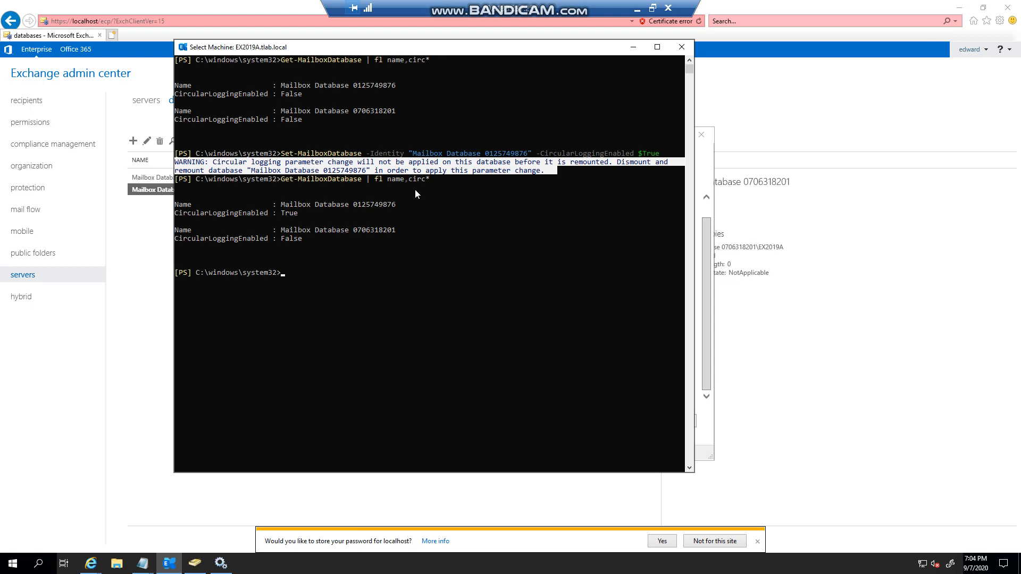
pyautogui.moveTo(497, 206)
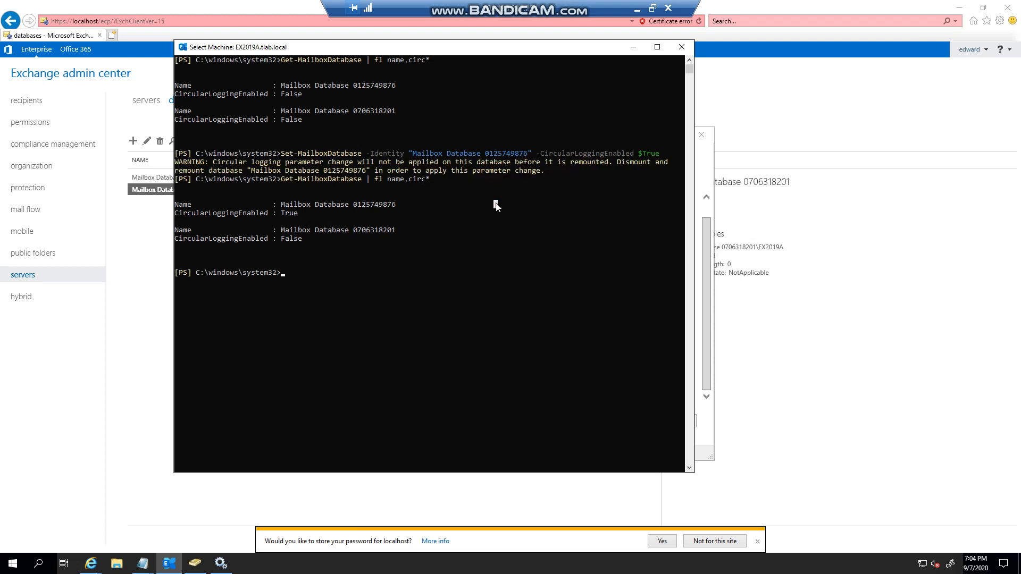
pyautogui.moveTo(420, 185)
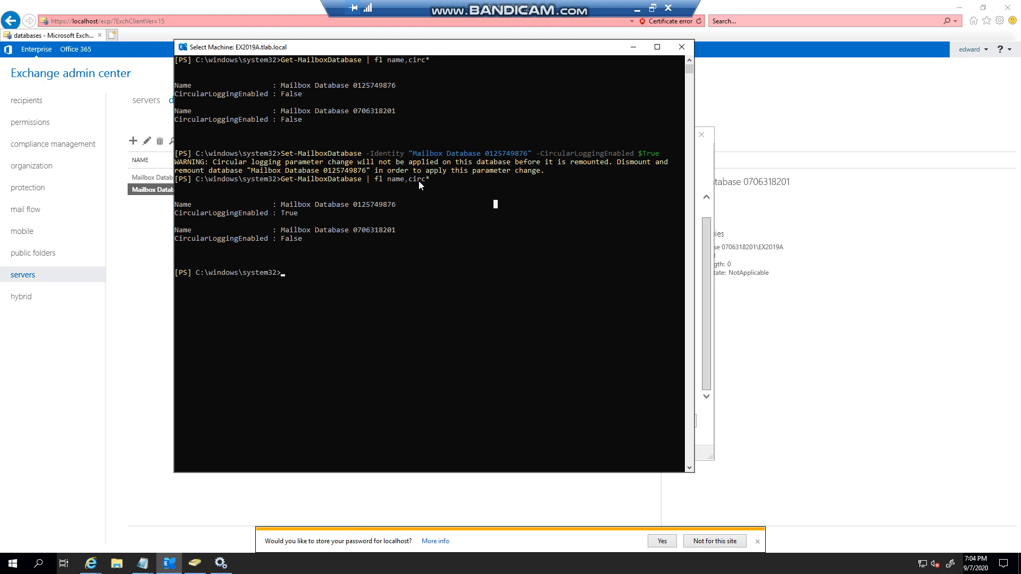
pyautogui.moveTo(435, 182)
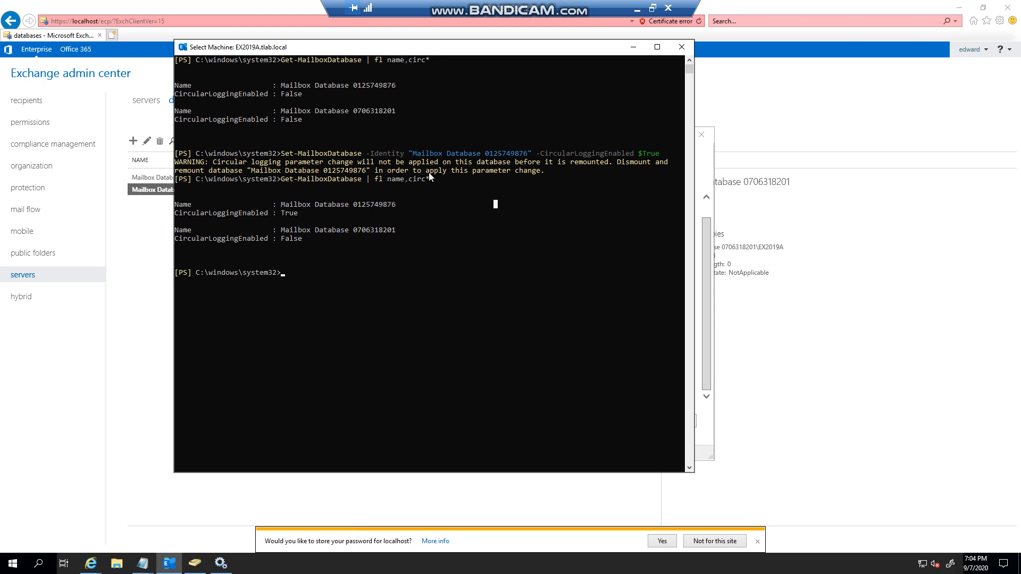
pyautogui.moveTo(338, 210)
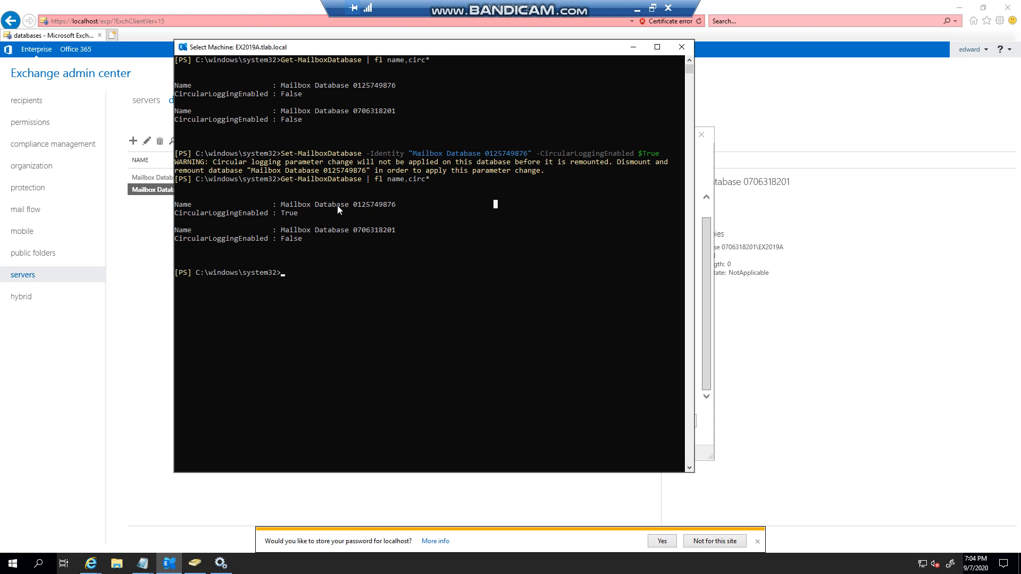
pyautogui.moveTo(306, 237)
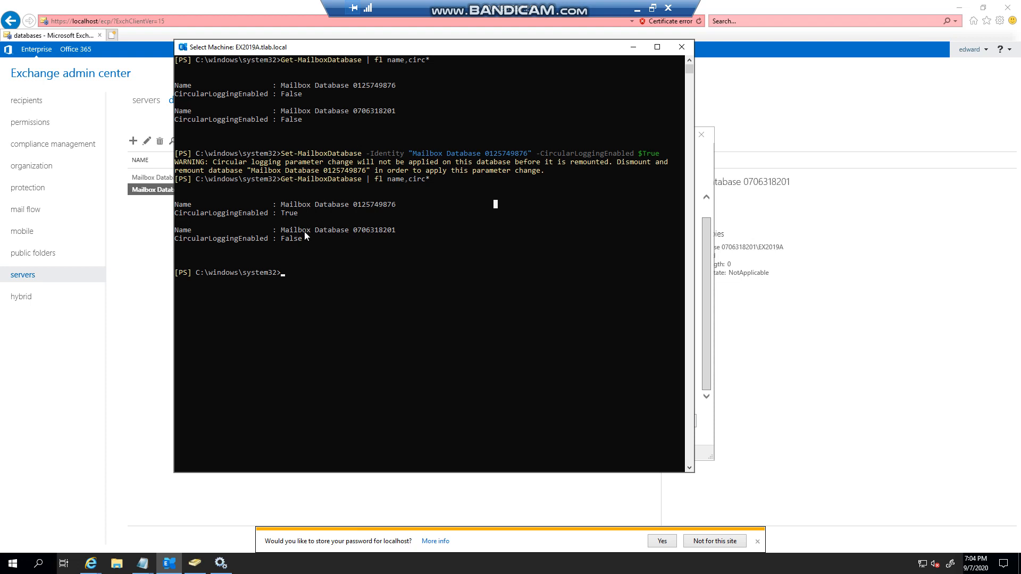
pyautogui.moveTo(297, 200)
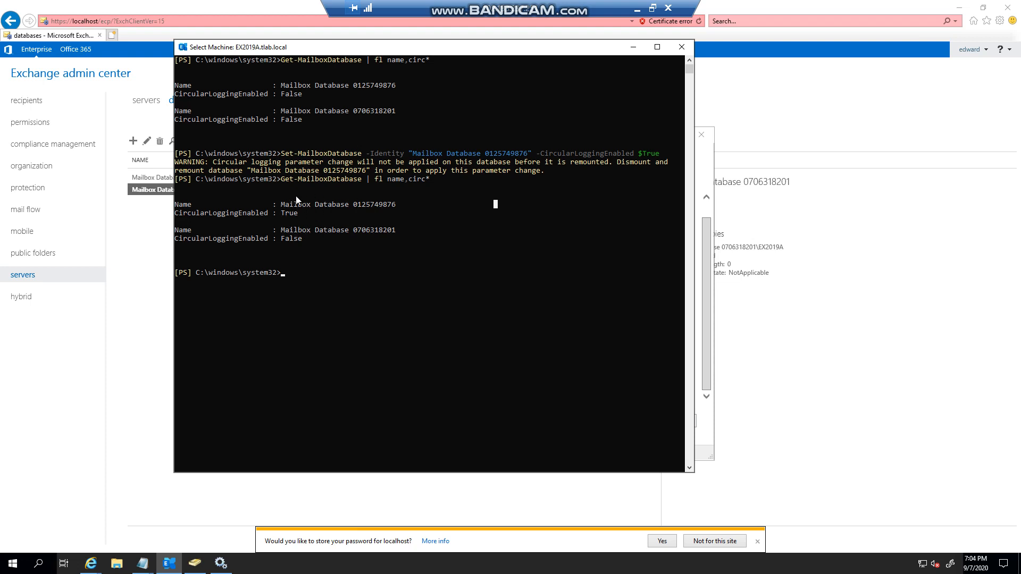
pyautogui.moveTo(629, 68)
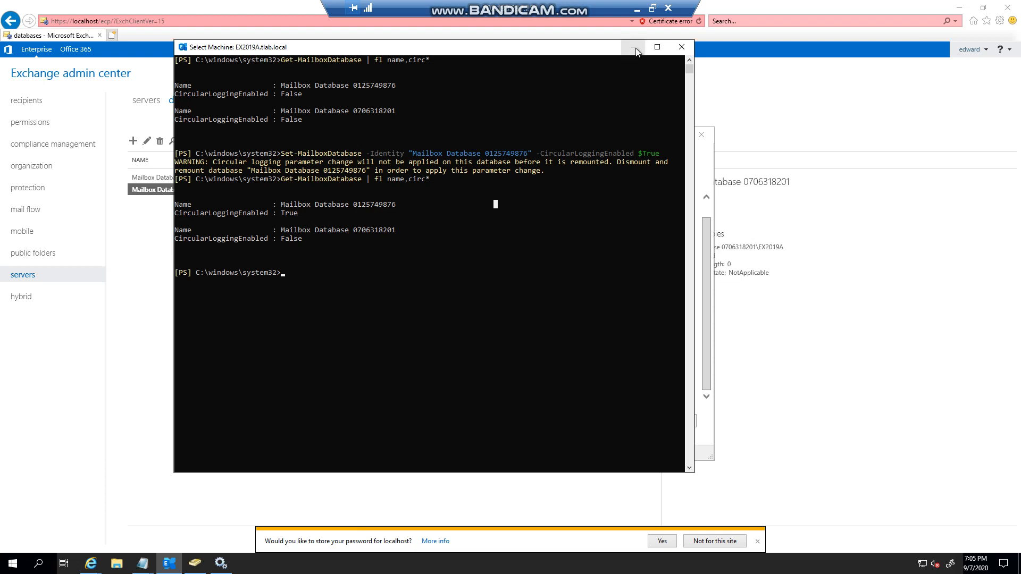
pyautogui.moveTo(381, 122)
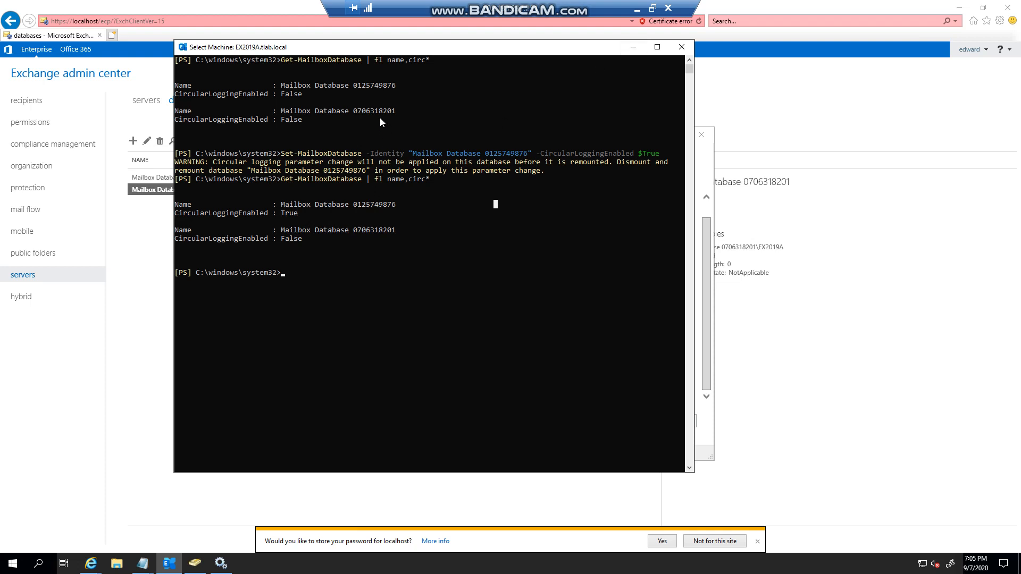
pyautogui.moveTo(365, 246)
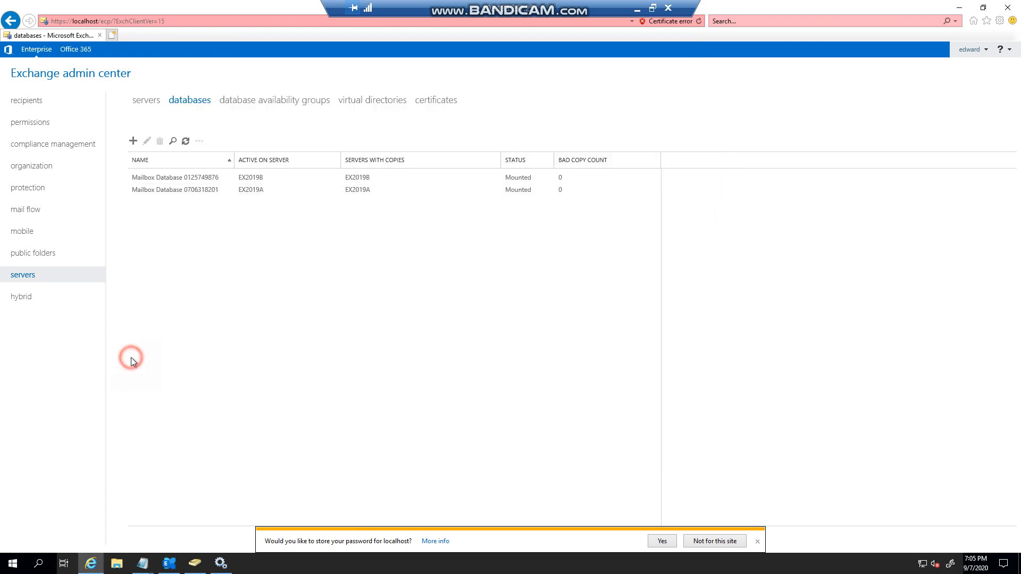
pyautogui.doubleClick(175, 190)
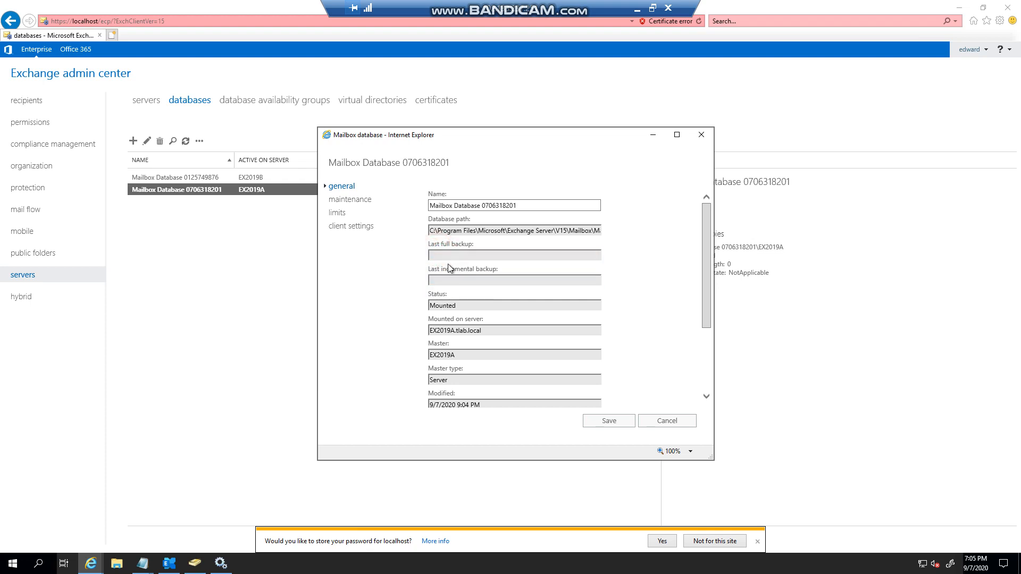
pyautogui.moveTo(349, 199)
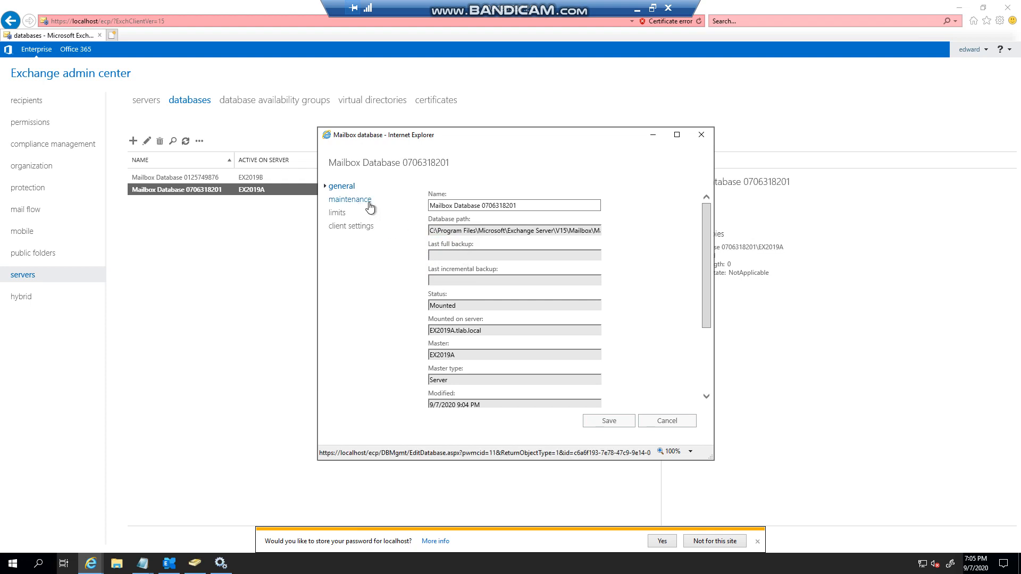
pyautogui.click(350, 199)
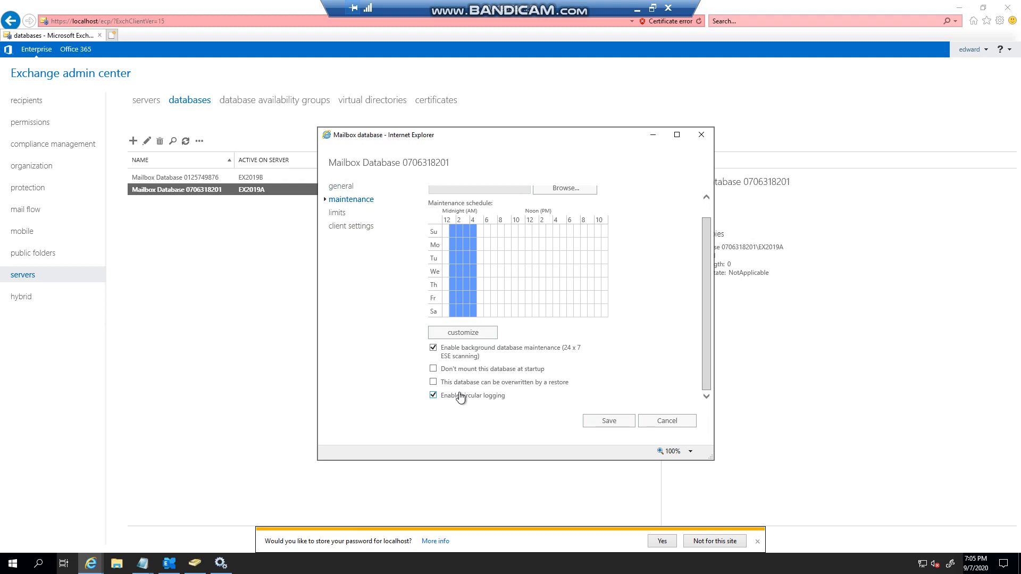
pyautogui.scroll(3)
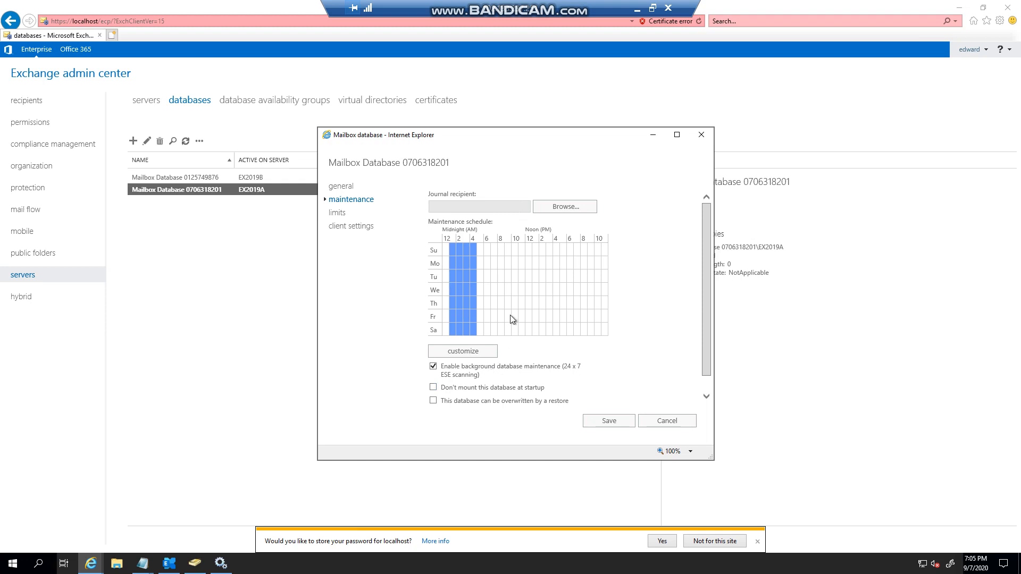
pyautogui.scroll(-3)
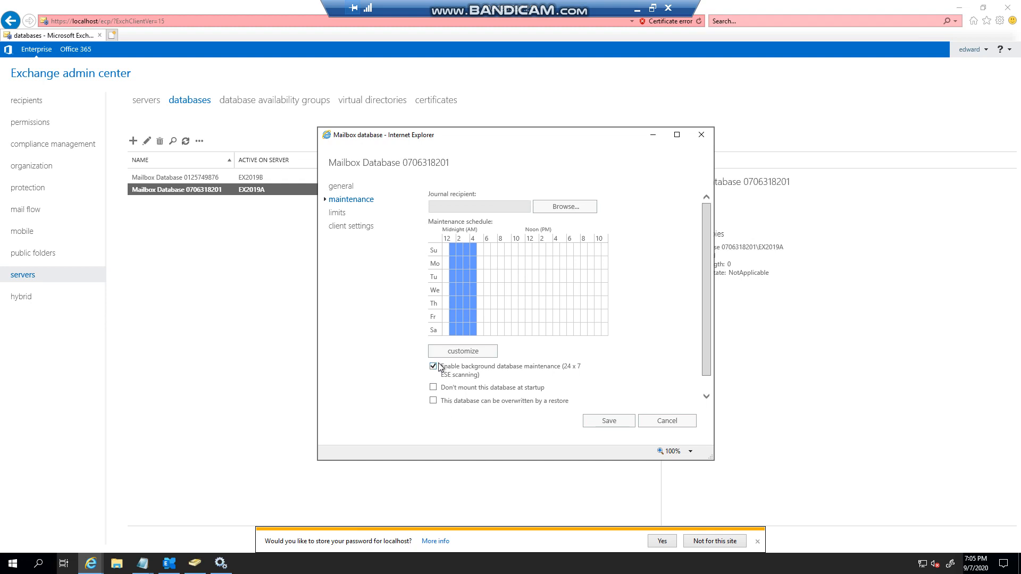
pyautogui.scroll(-3)
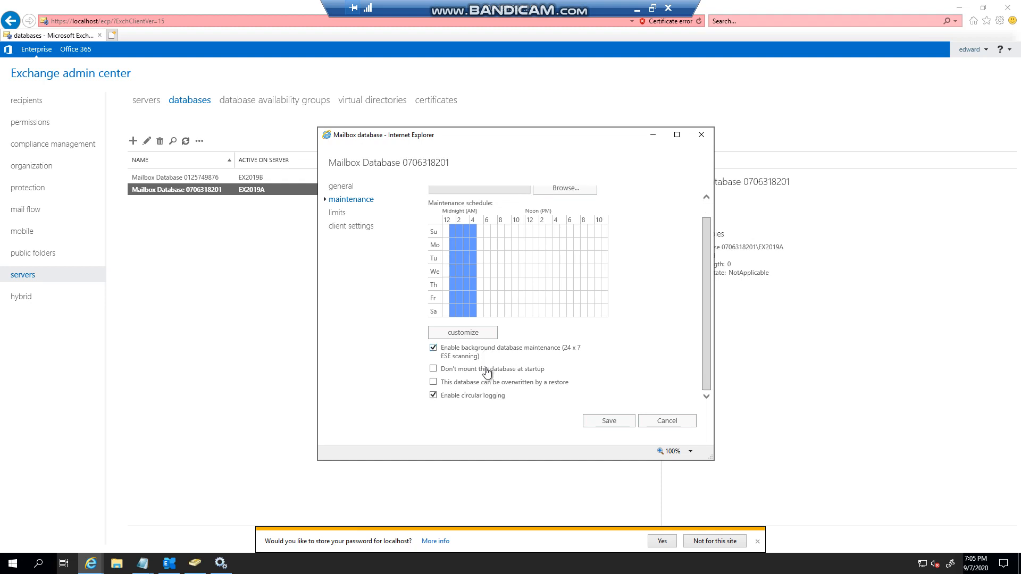
pyautogui.moveTo(543, 353)
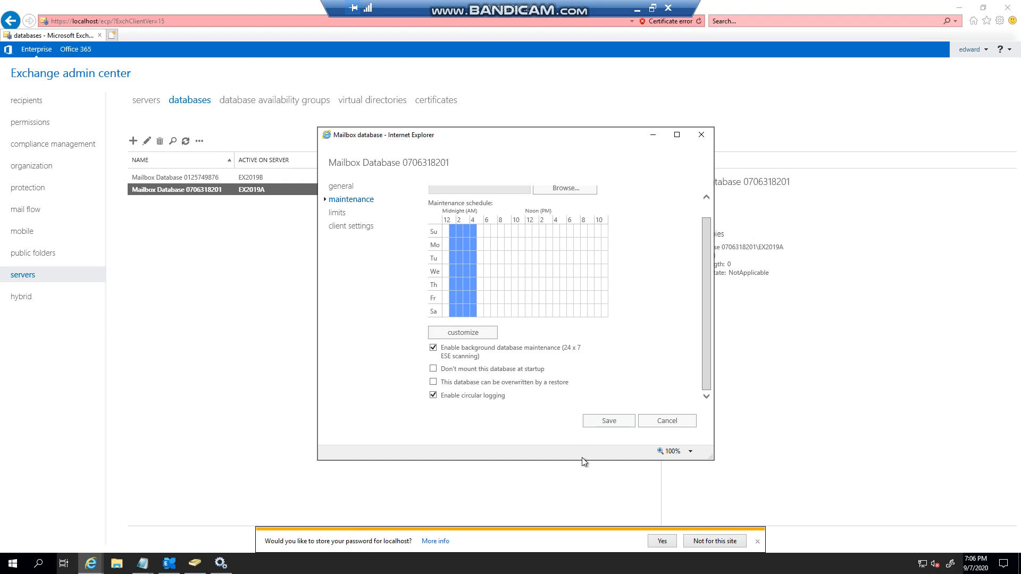
pyautogui.moveTo(448, 372)
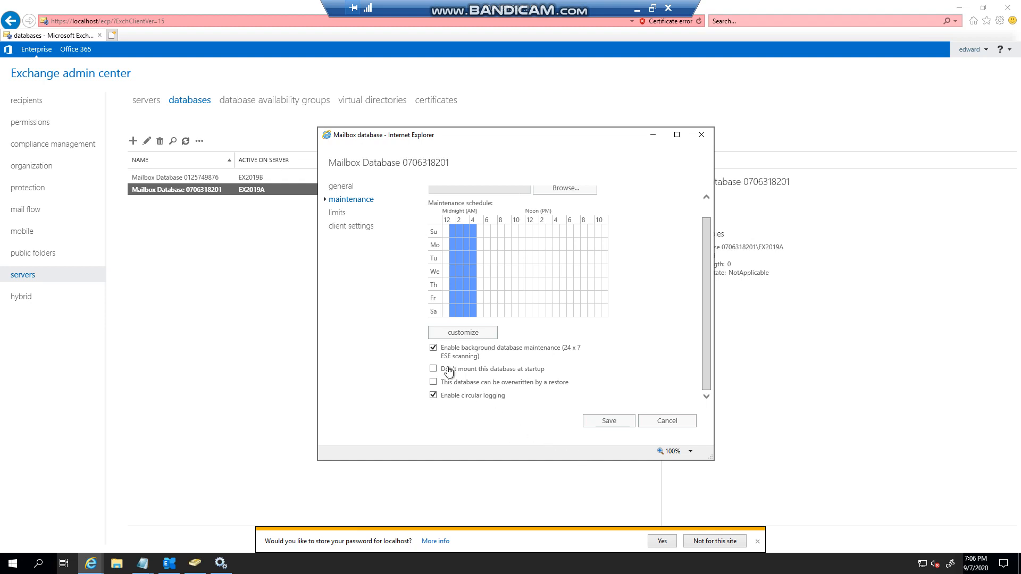
pyautogui.moveTo(567, 357)
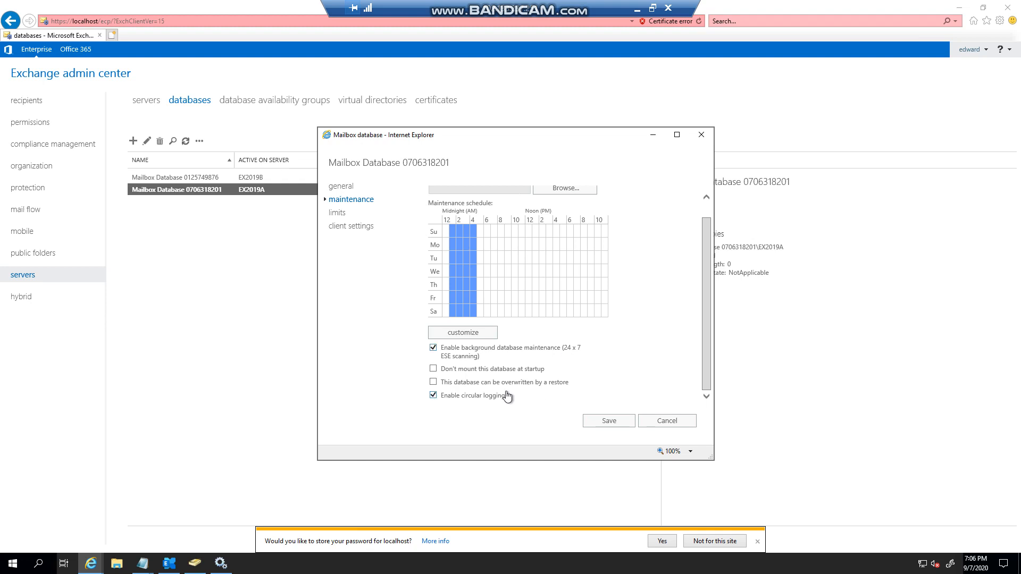
pyautogui.moveTo(436, 402)
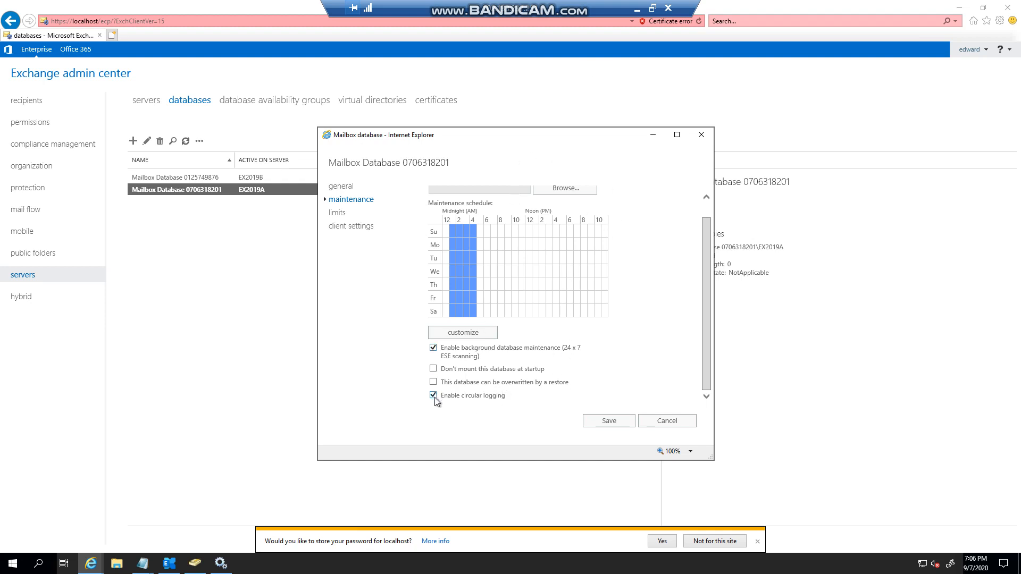
pyautogui.click(433, 395)
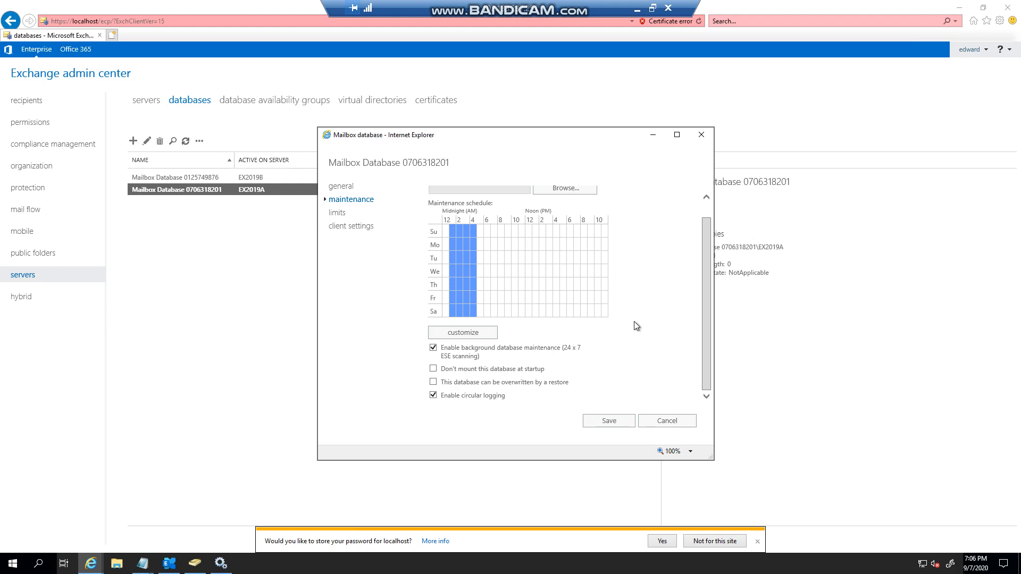